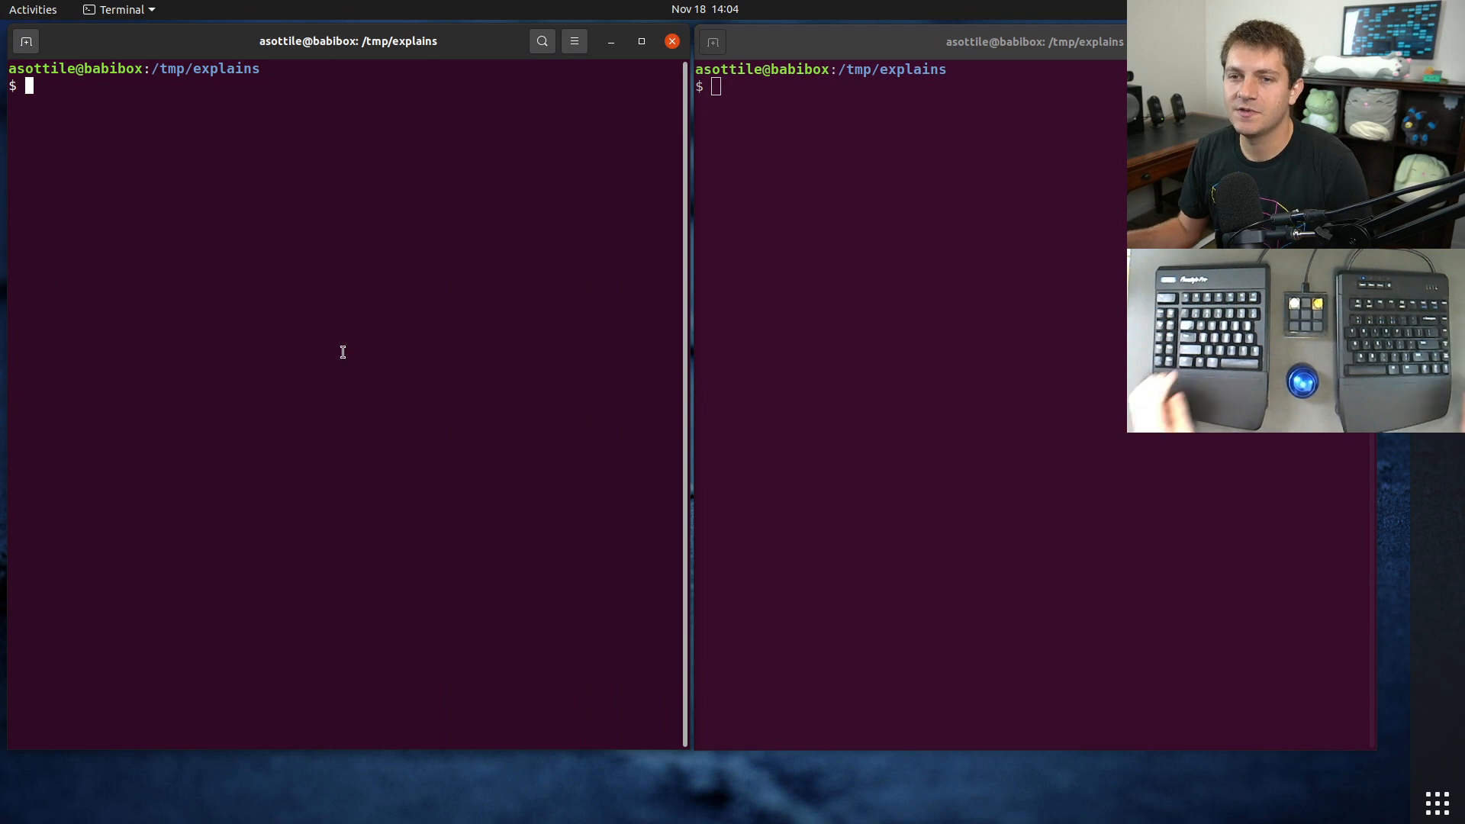
- Start python3 and evaluate 5 * 5 twice, each returning 25
{"action": "type", "text": "python3"}
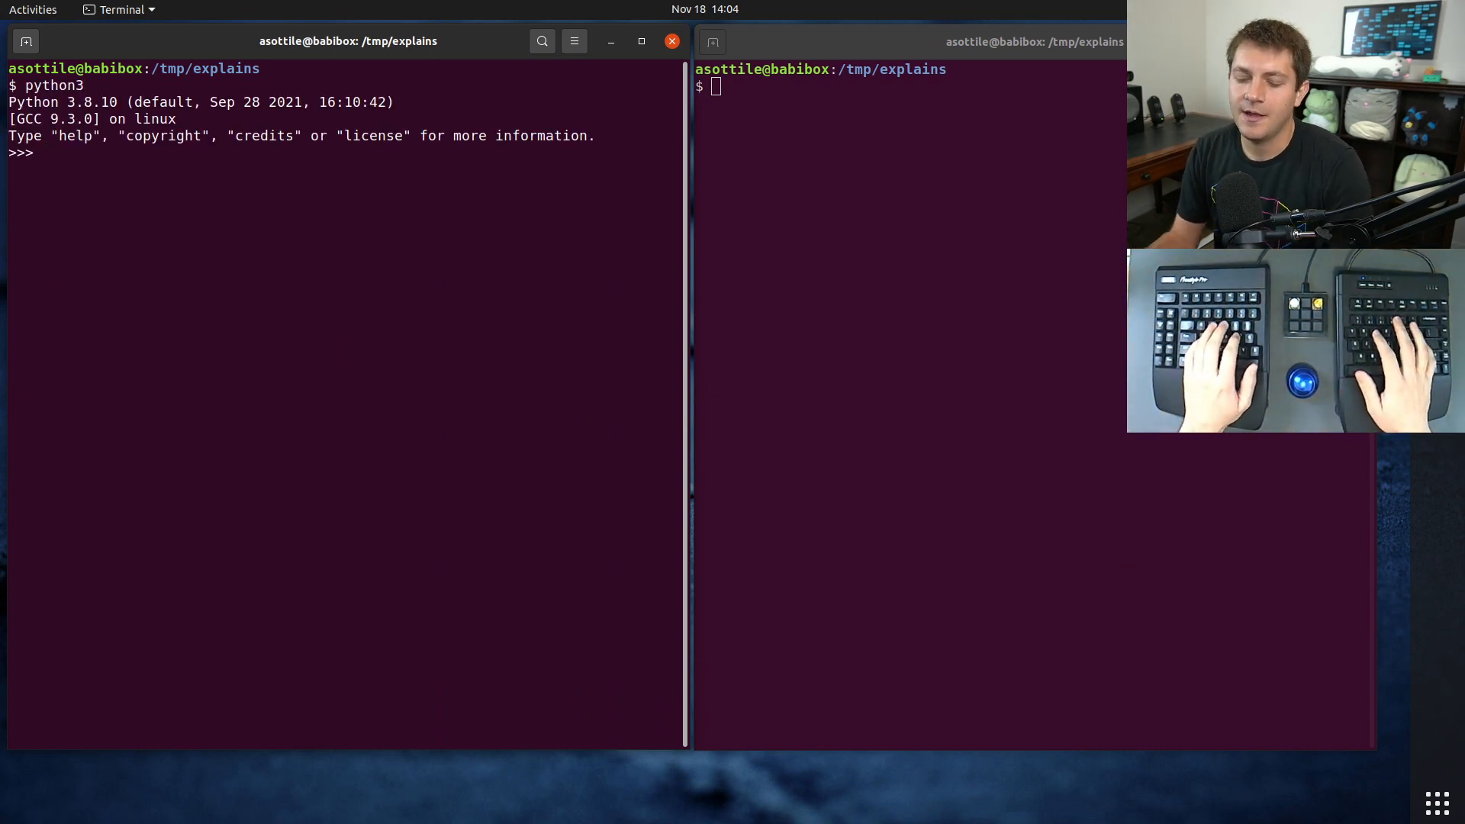
{"action": "type", "text": "5 *5"}
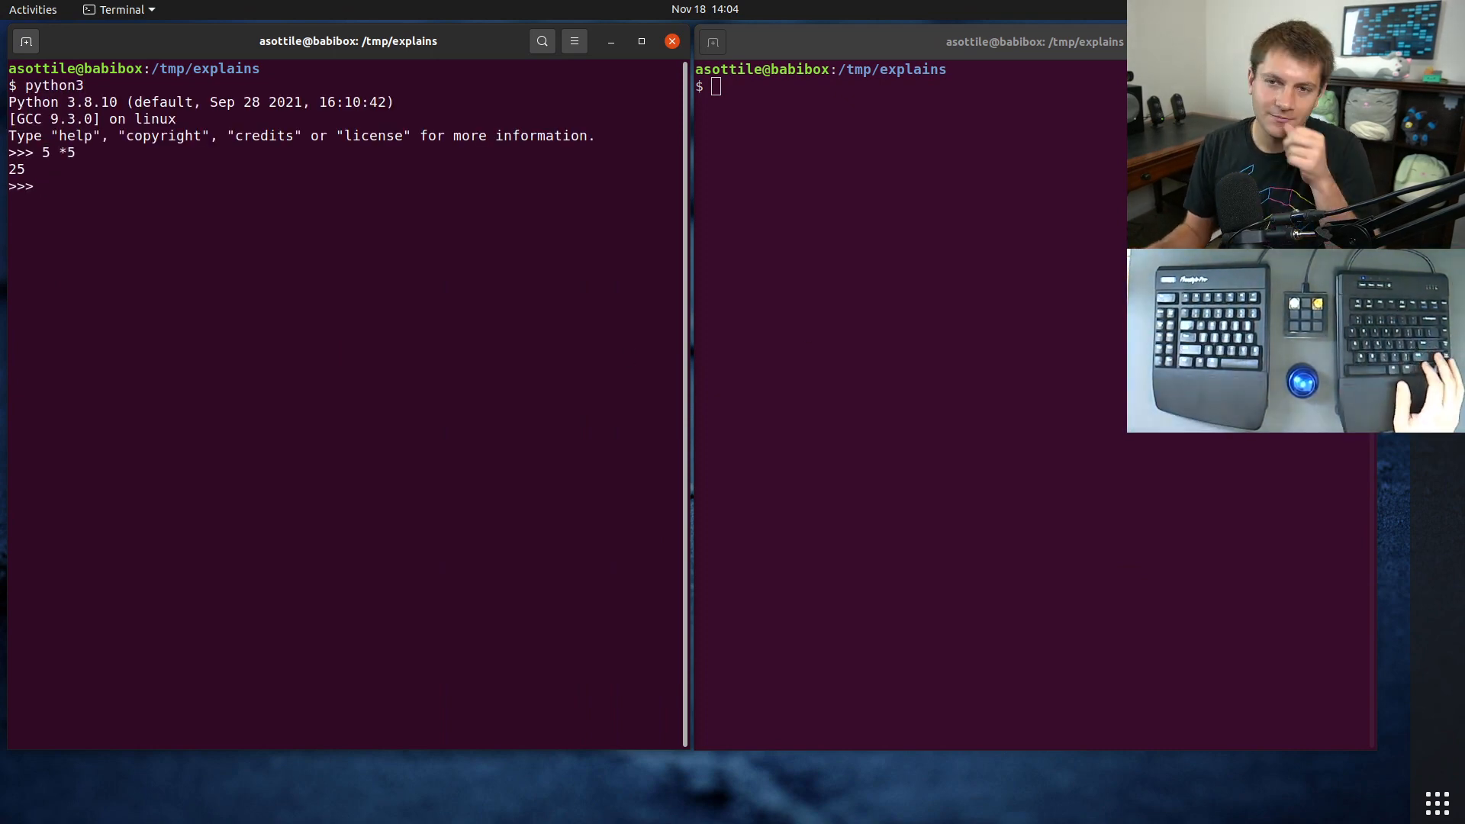
{"action": "type", "text": "5 * 5"}
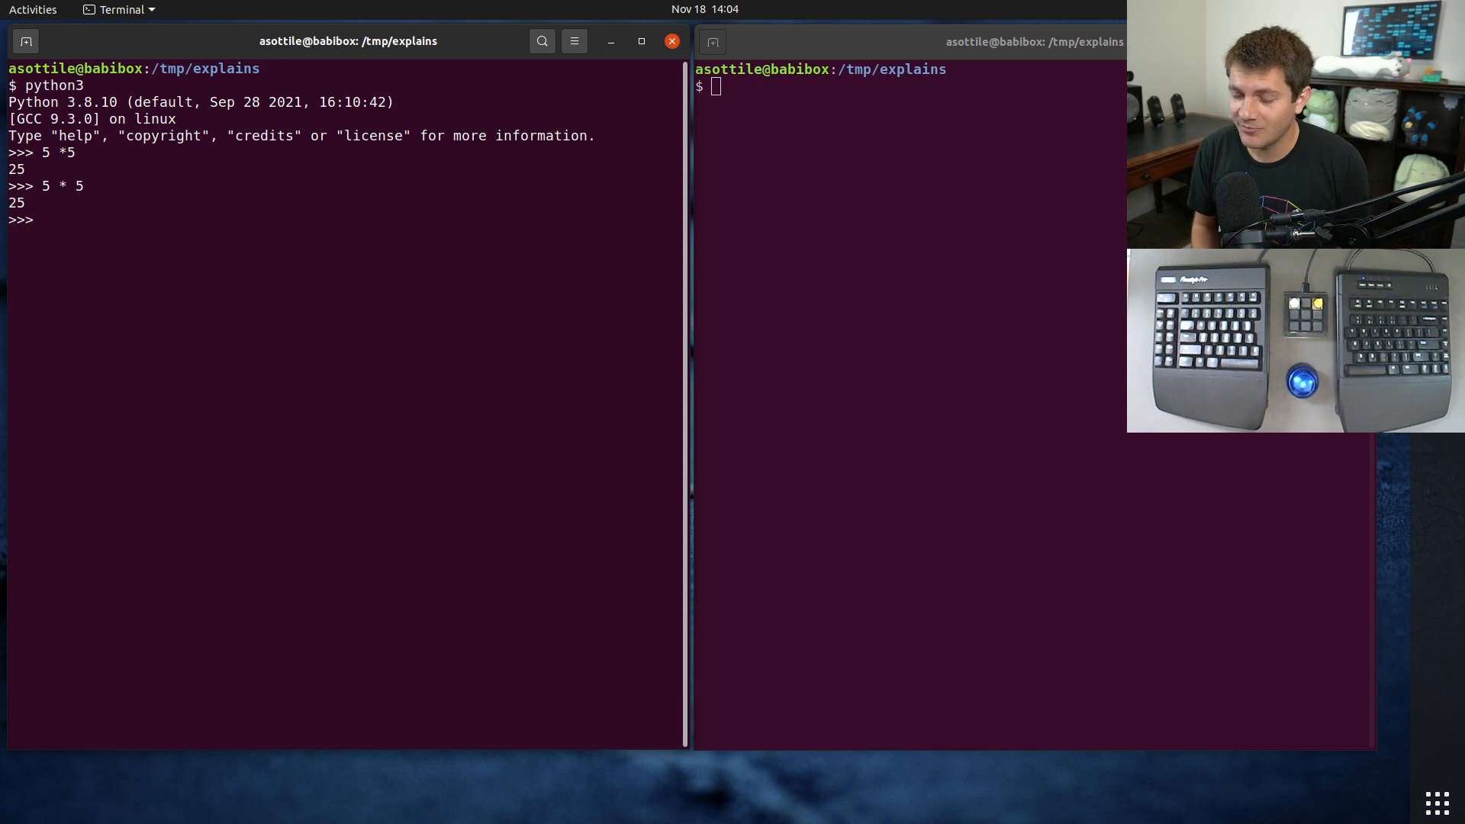
- Evaluate 'a' * 5, 'asdf' * 5, and print('=' * 79) to show string repetition
{"action": "type", "text": "'"}
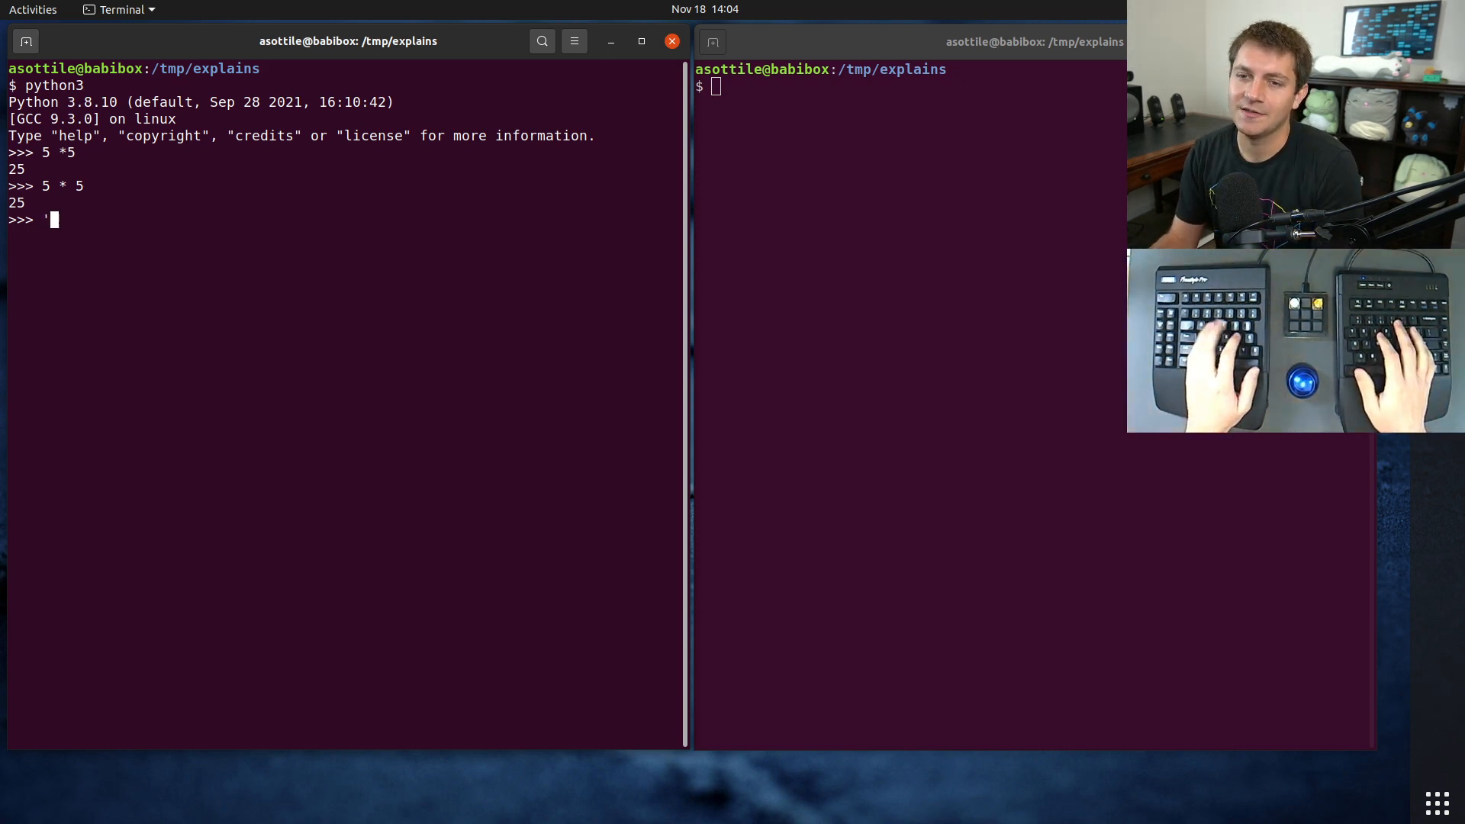
{"action": "type", "text": "a' *"}
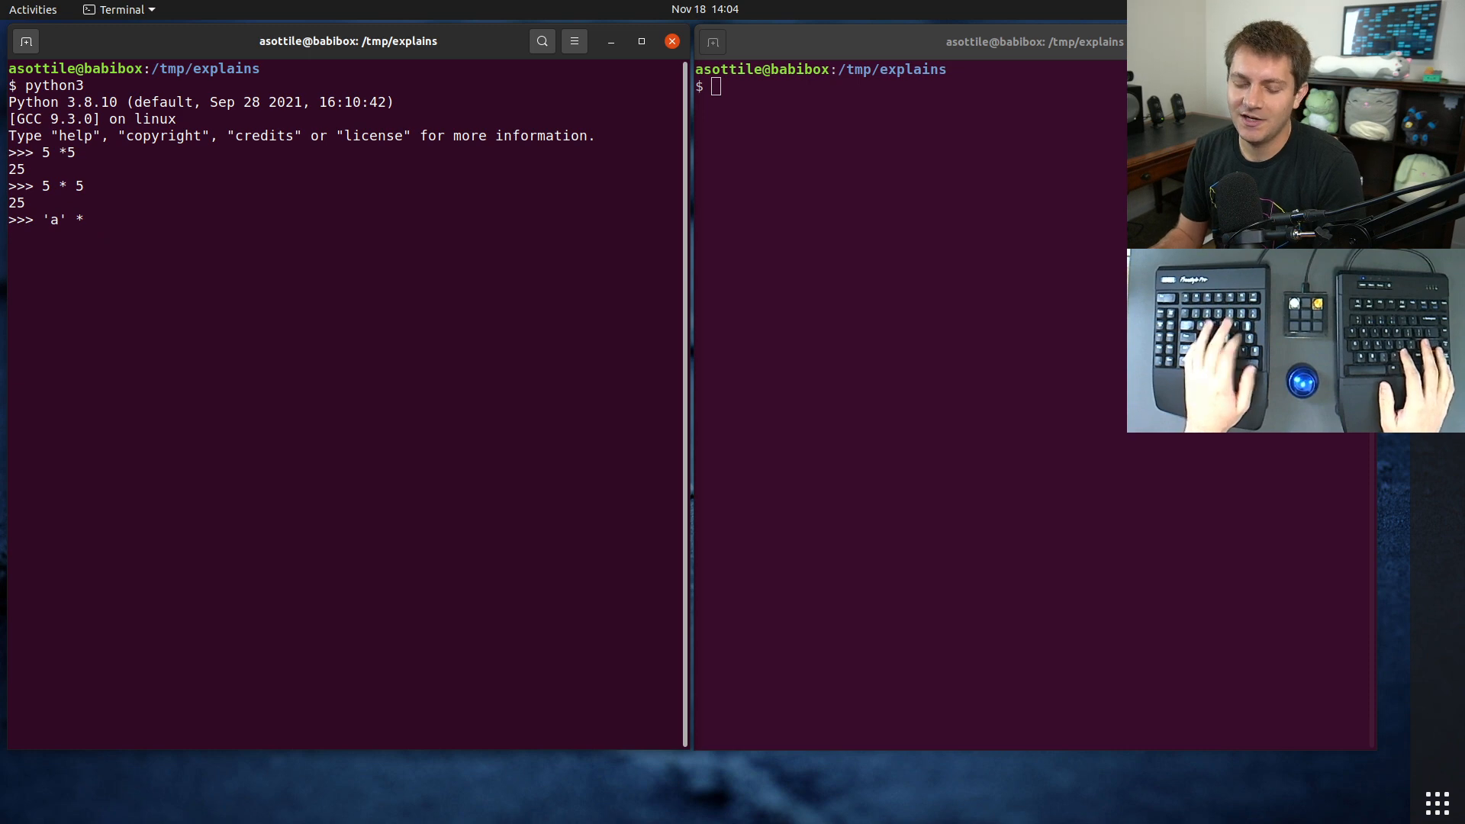
{"action": "type", "text": "5"}
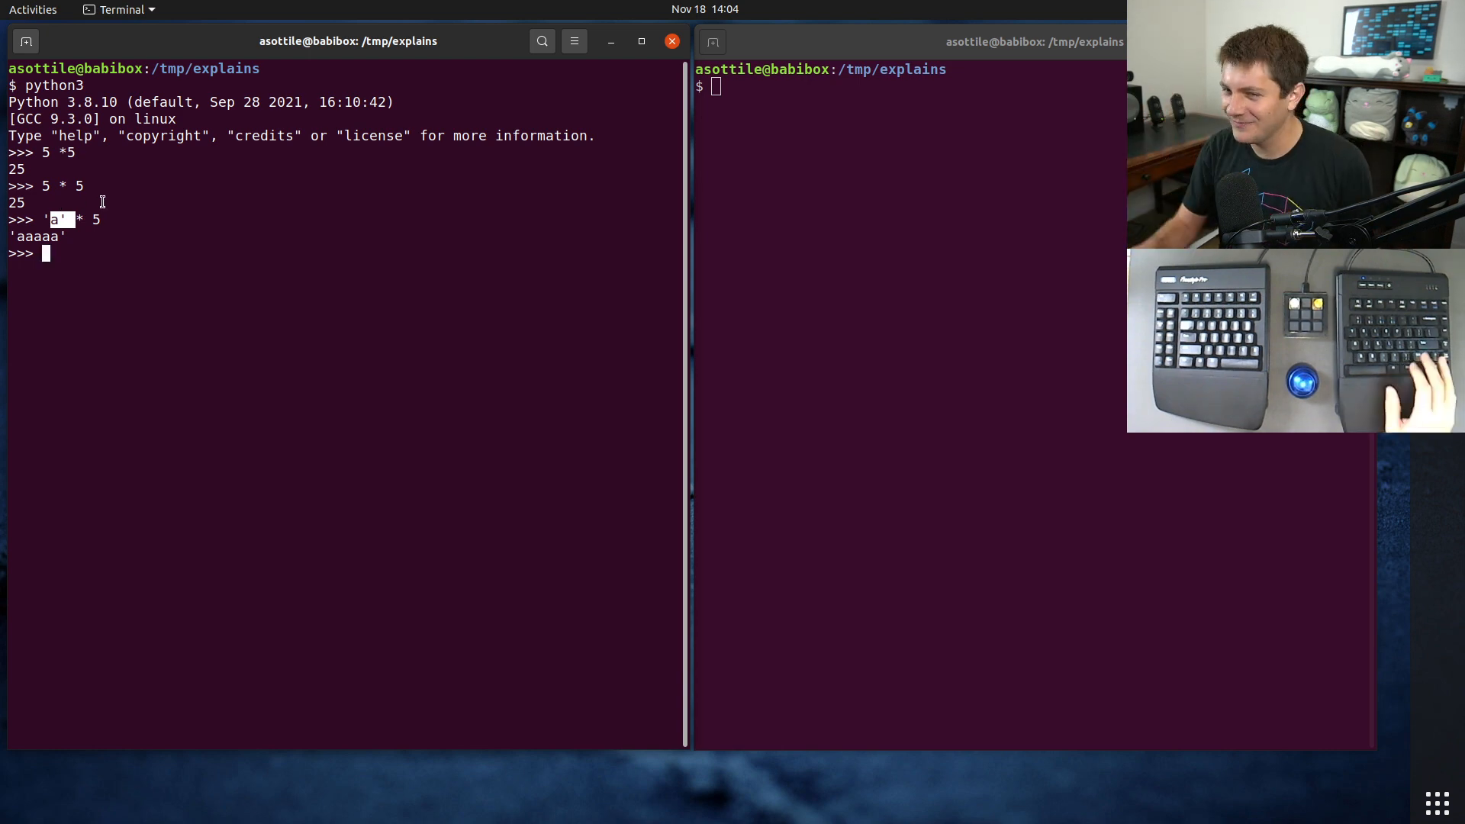
{"action": "type", "text": "'asdf' * 5"}
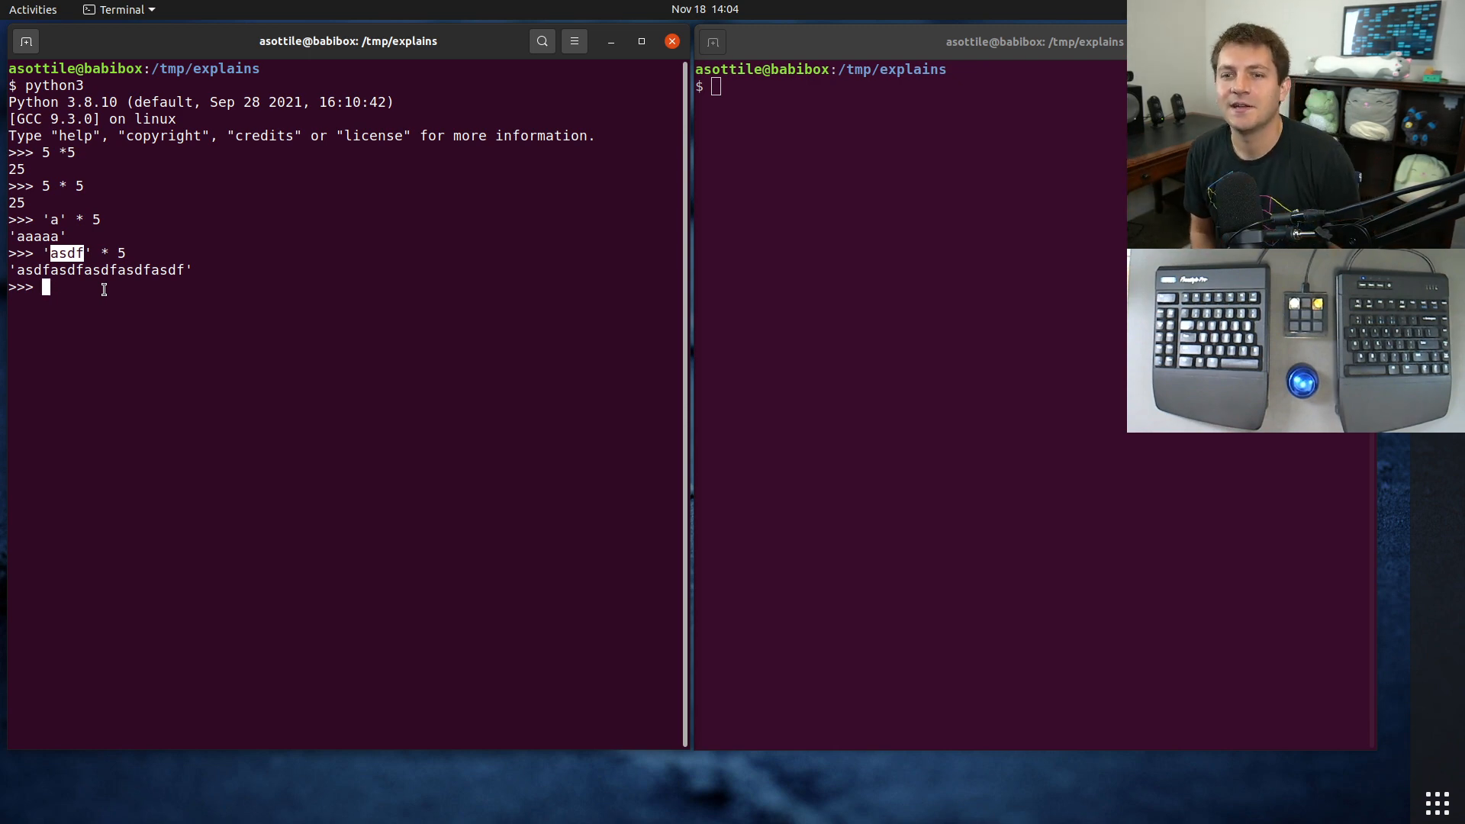
{"action": "type", "text": "print('=' * 79"}
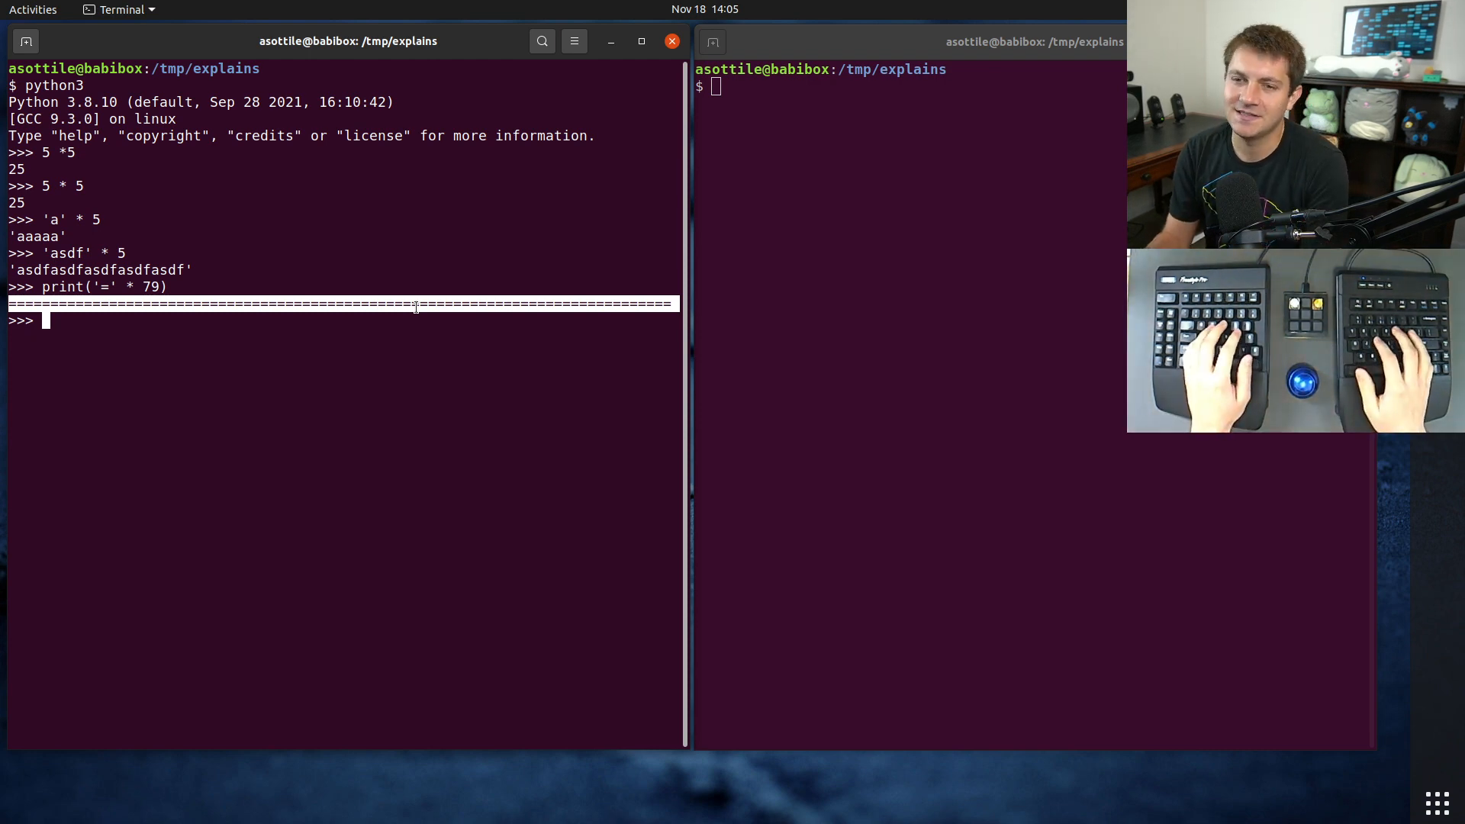
- Evaluate [1] * 10 and (1,) * 10 to get a ten-element list and tuple
{"action": "type", "text": "["}
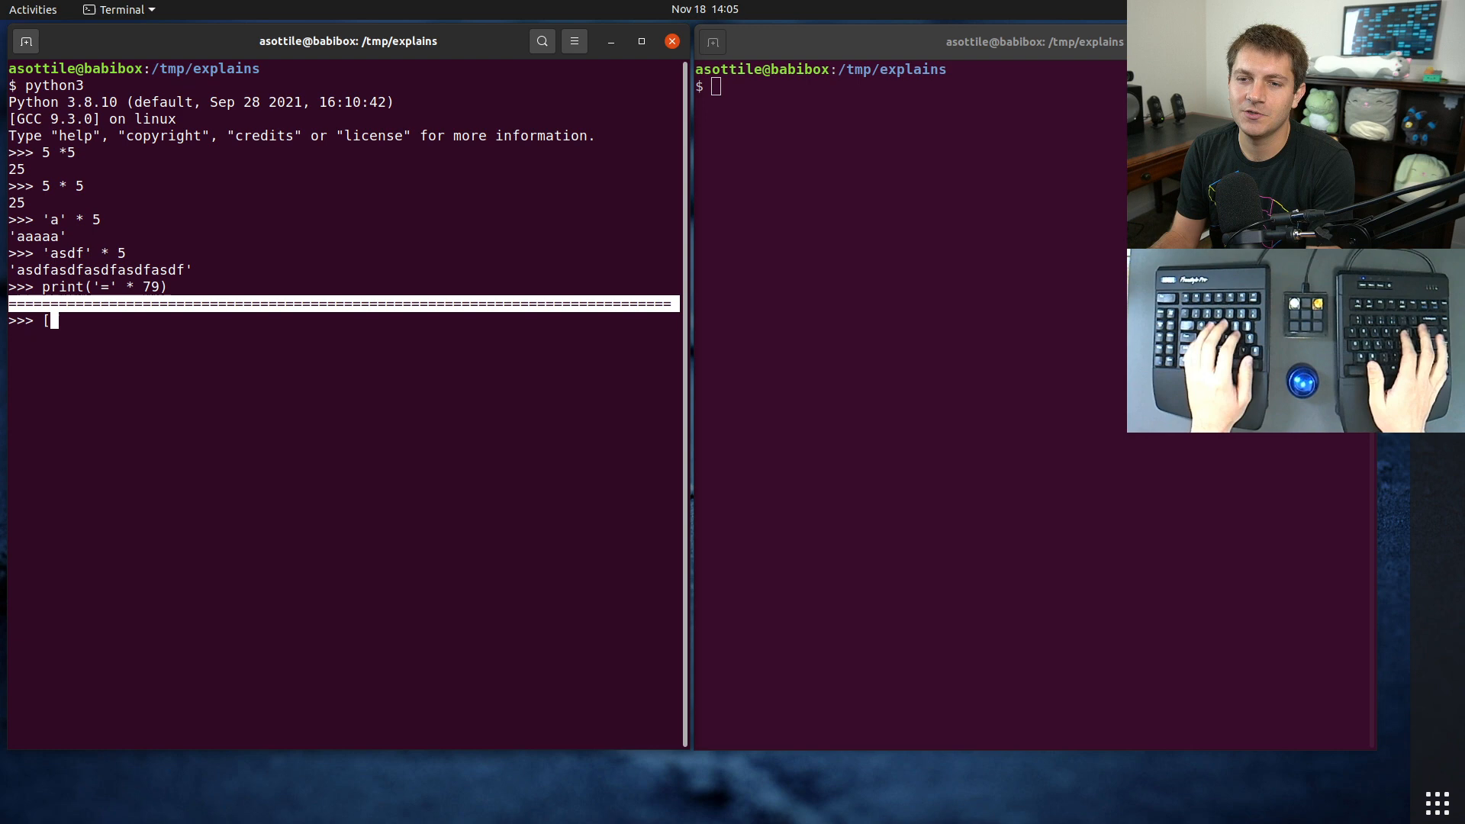
{"action": "type", "text": "1] * 10"}
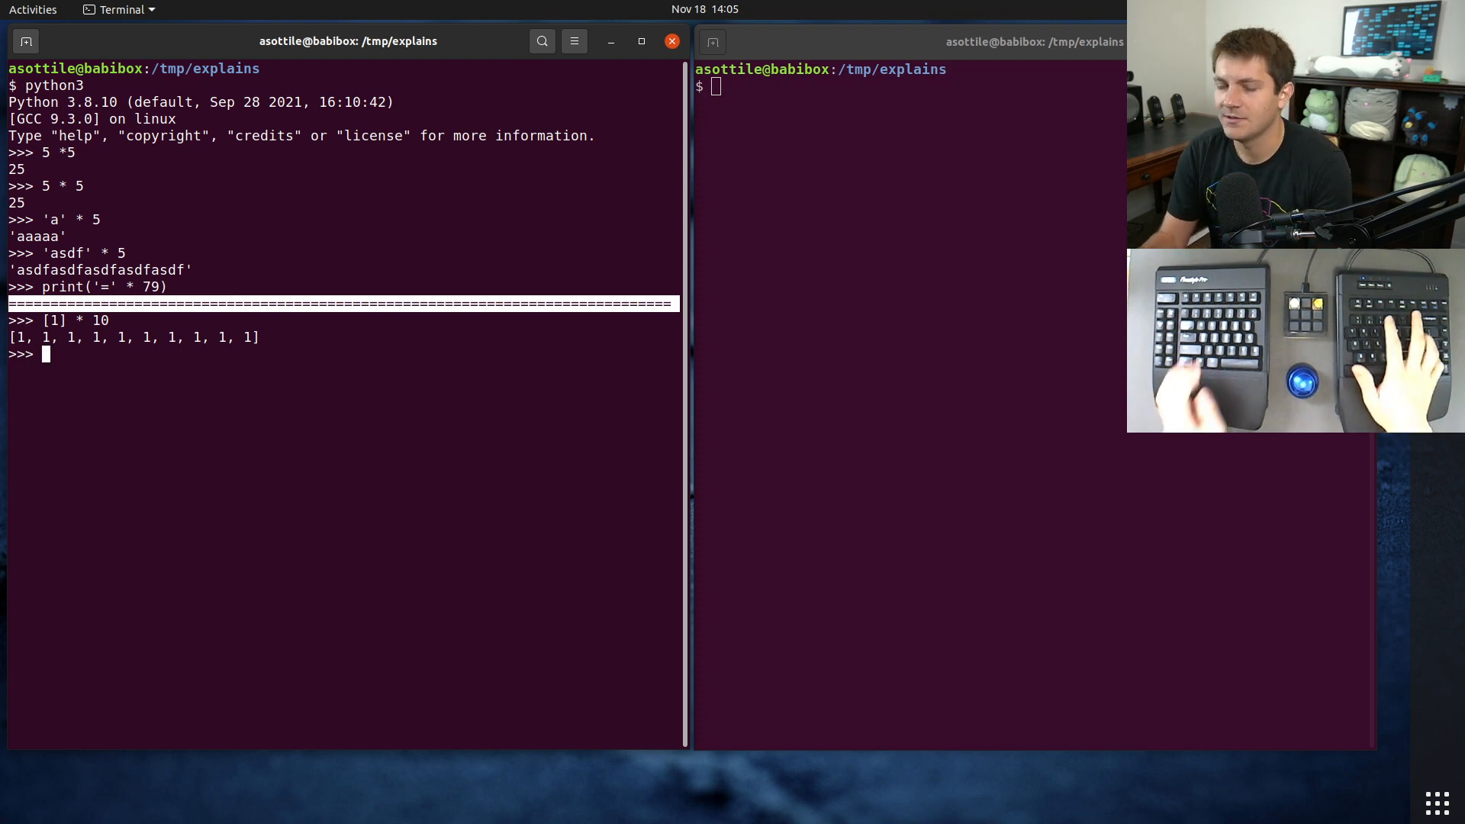
{"action": "type", "text": "(1,) * 10"}
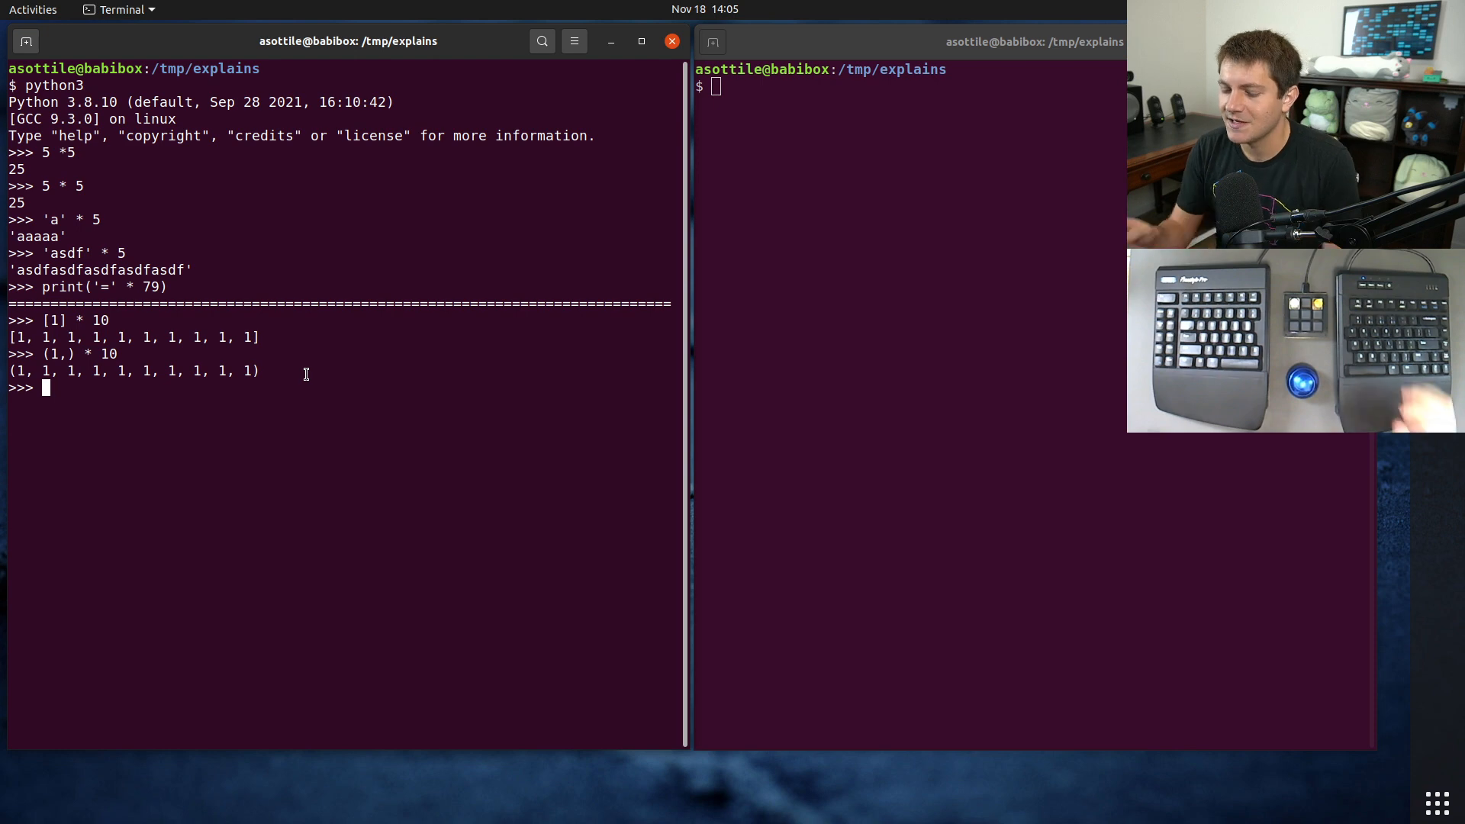
- Build lst = [[0]] * 10, run lst[0].append(2) and show every inner list becomes [0, 2]
{"action": "type", "text": "lst = ["}
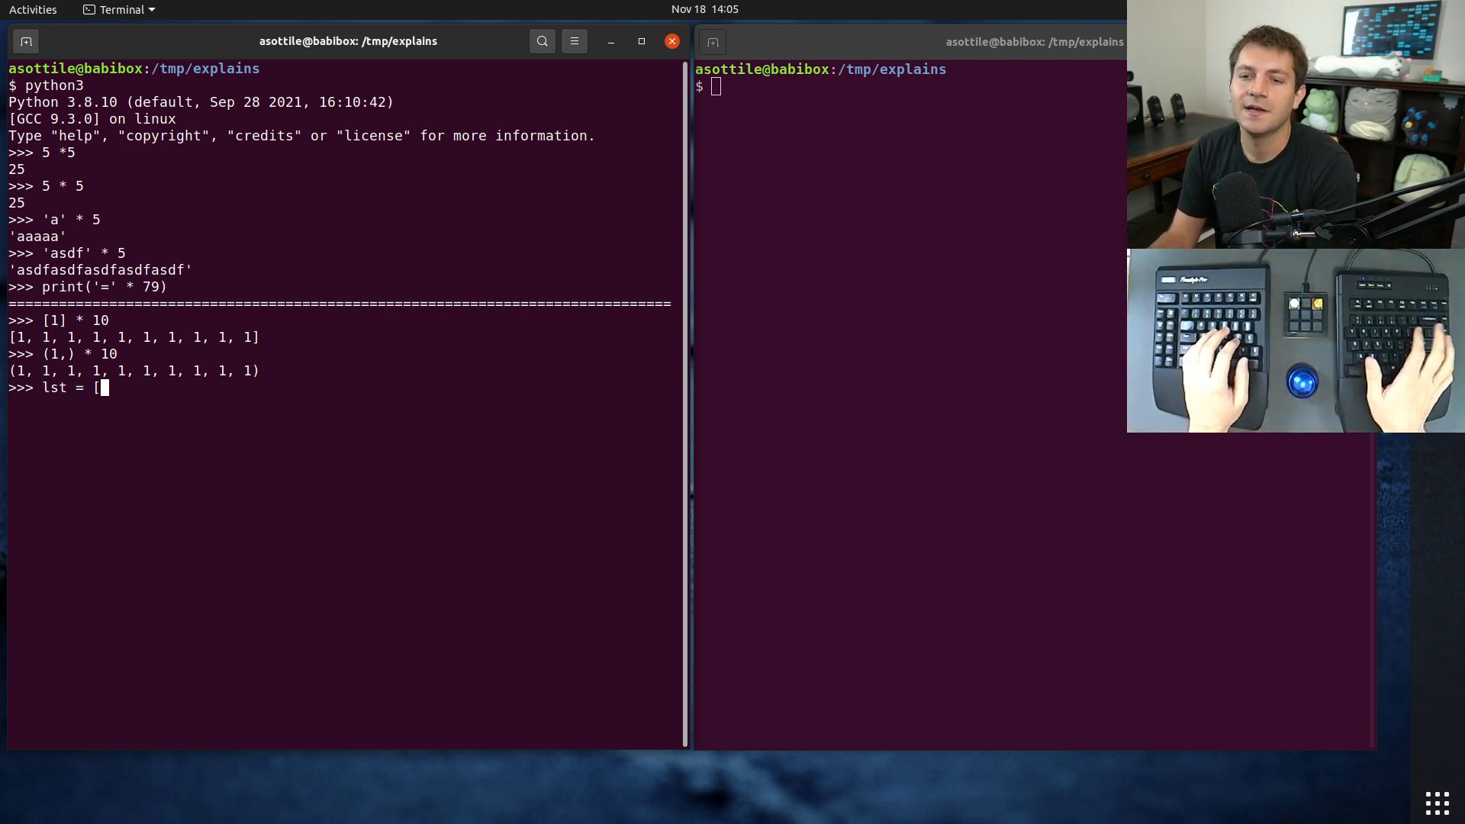
{"action": "type", "text": "[0]"}
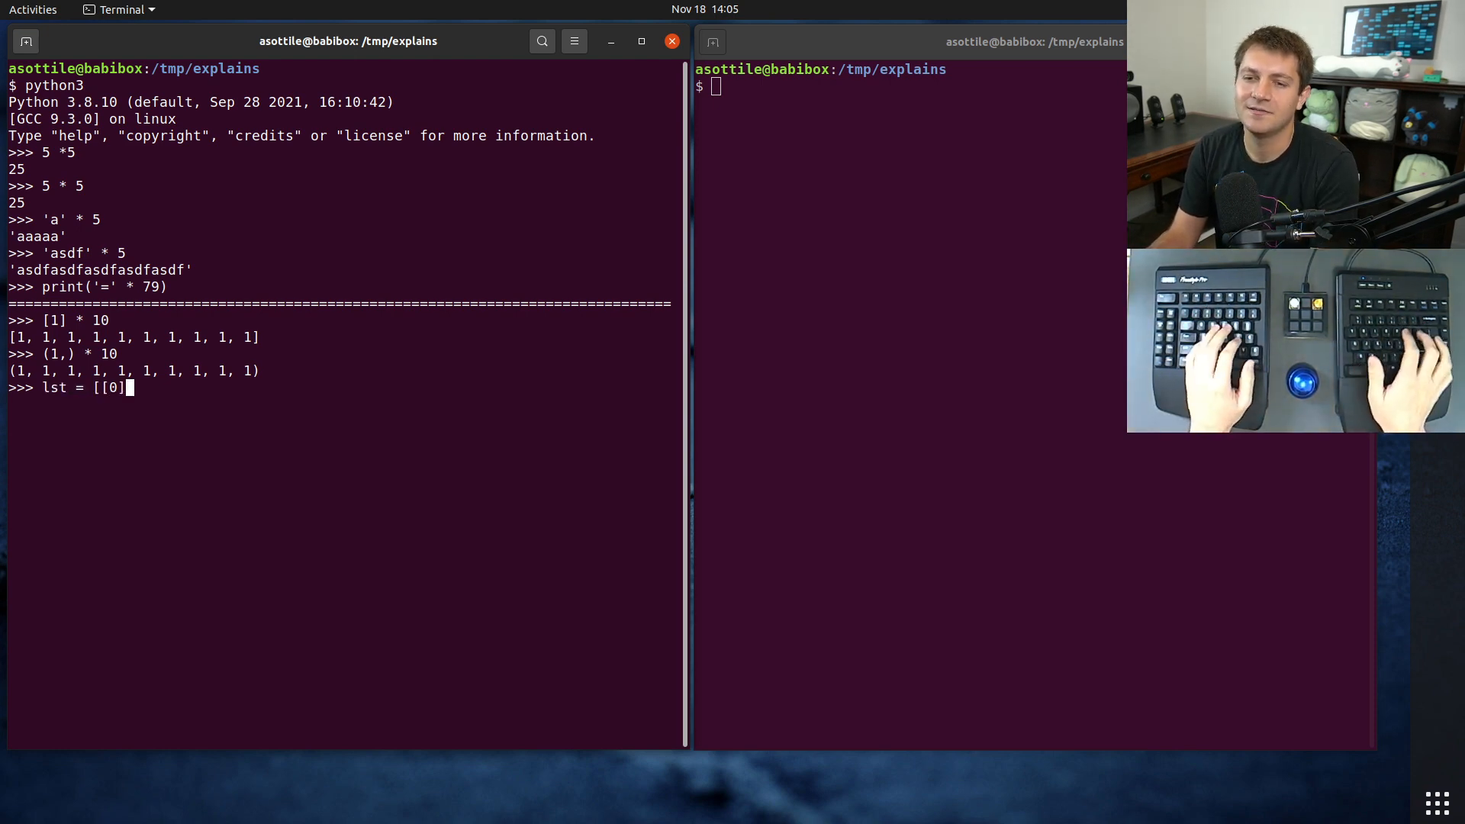
{"action": "type", "text": "] * 10"}
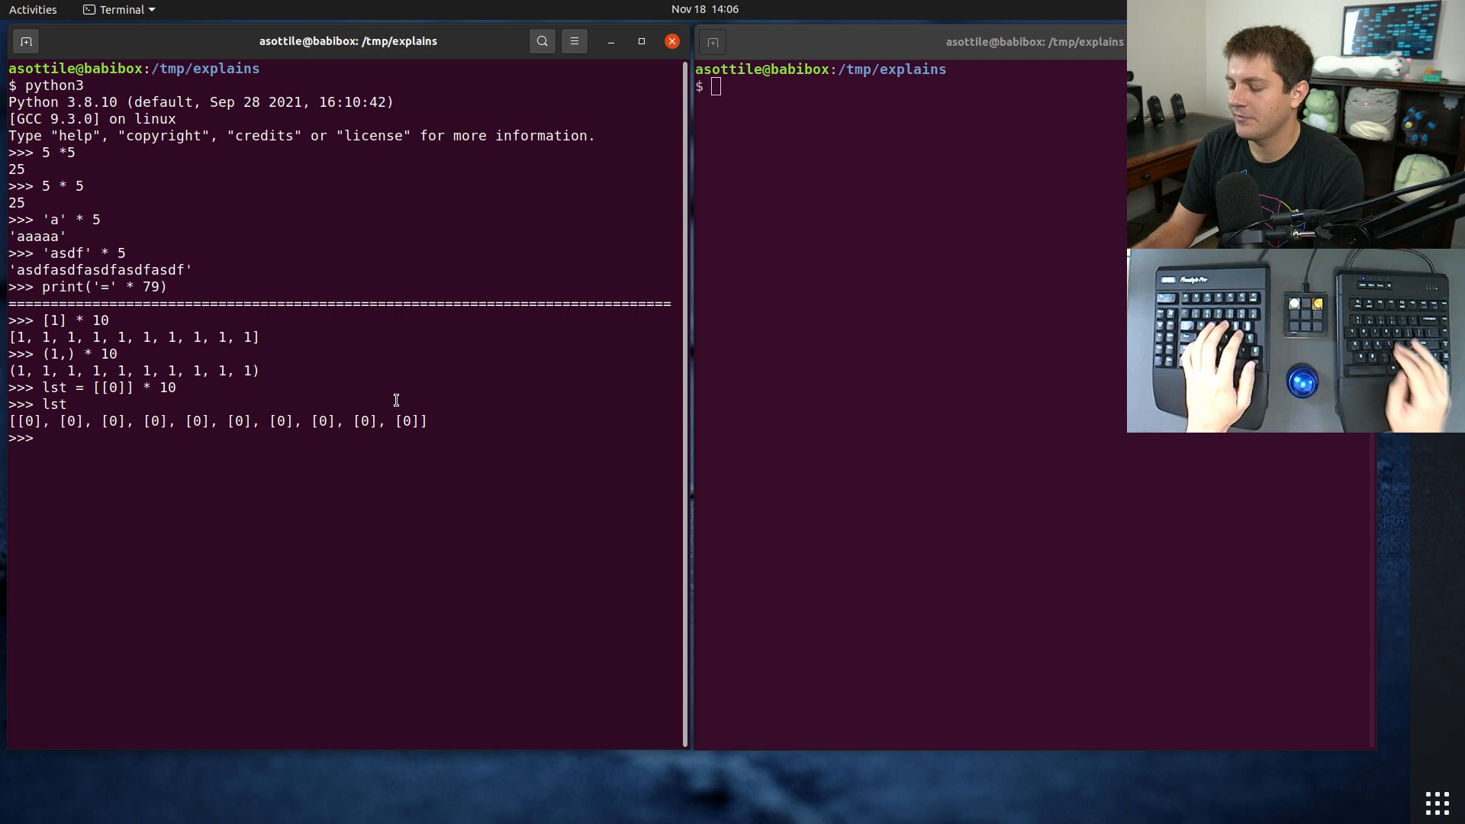
{"action": "type", "text": "lst[0].appe"}
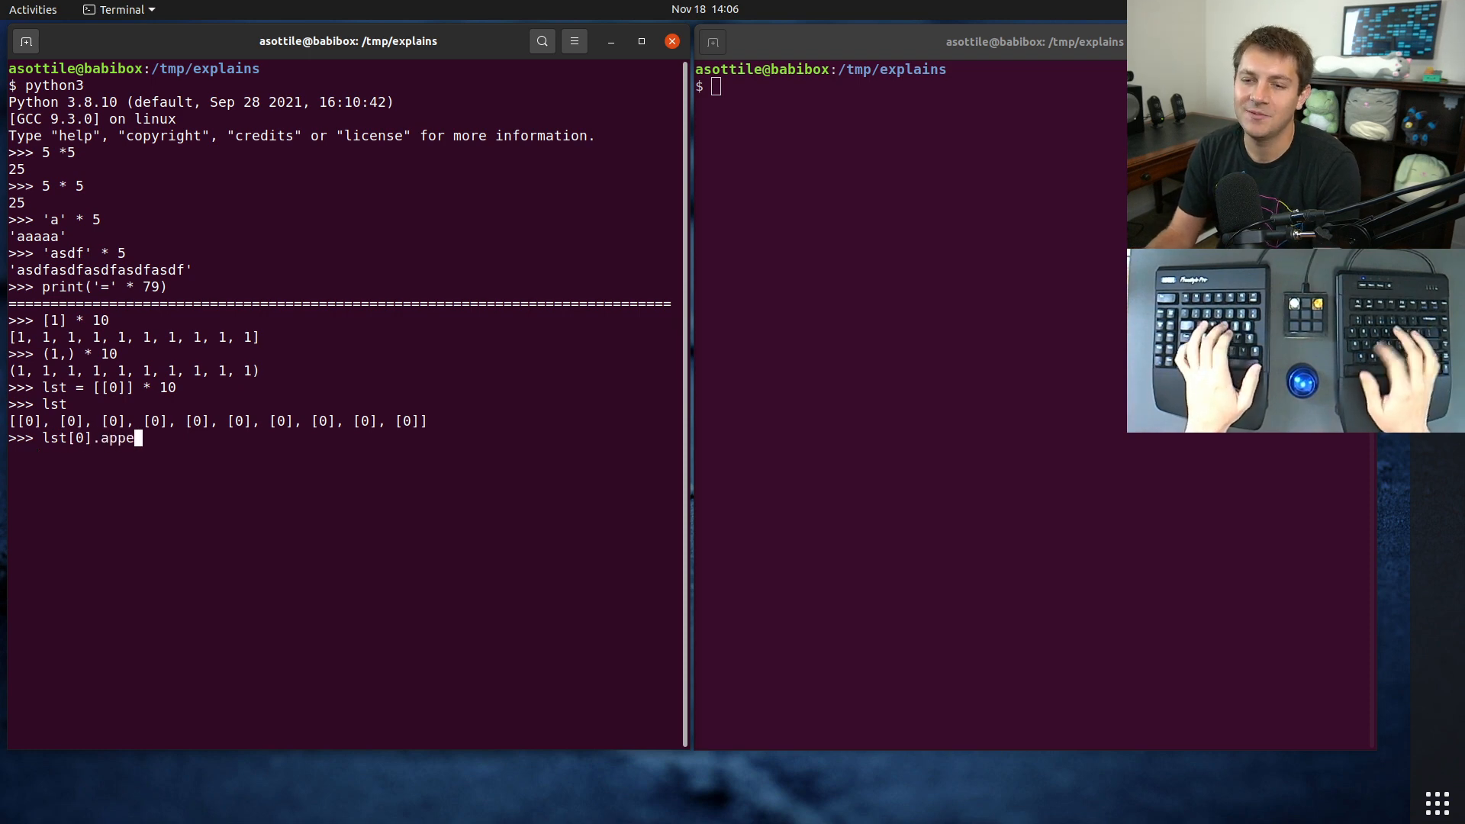
{"action": "type", "text": "nd(2)"}
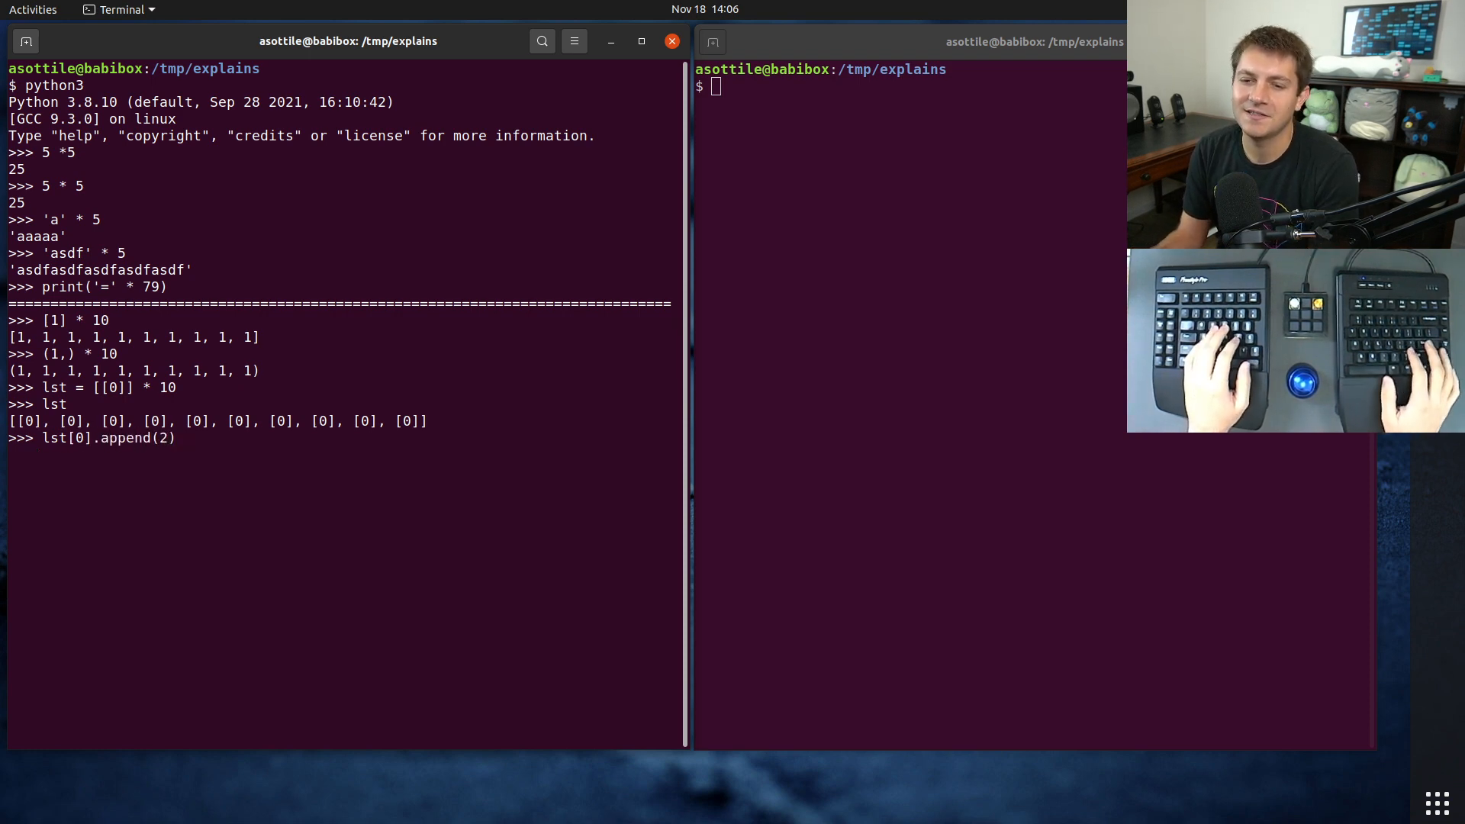
{"action": "type", "text": "lst"}
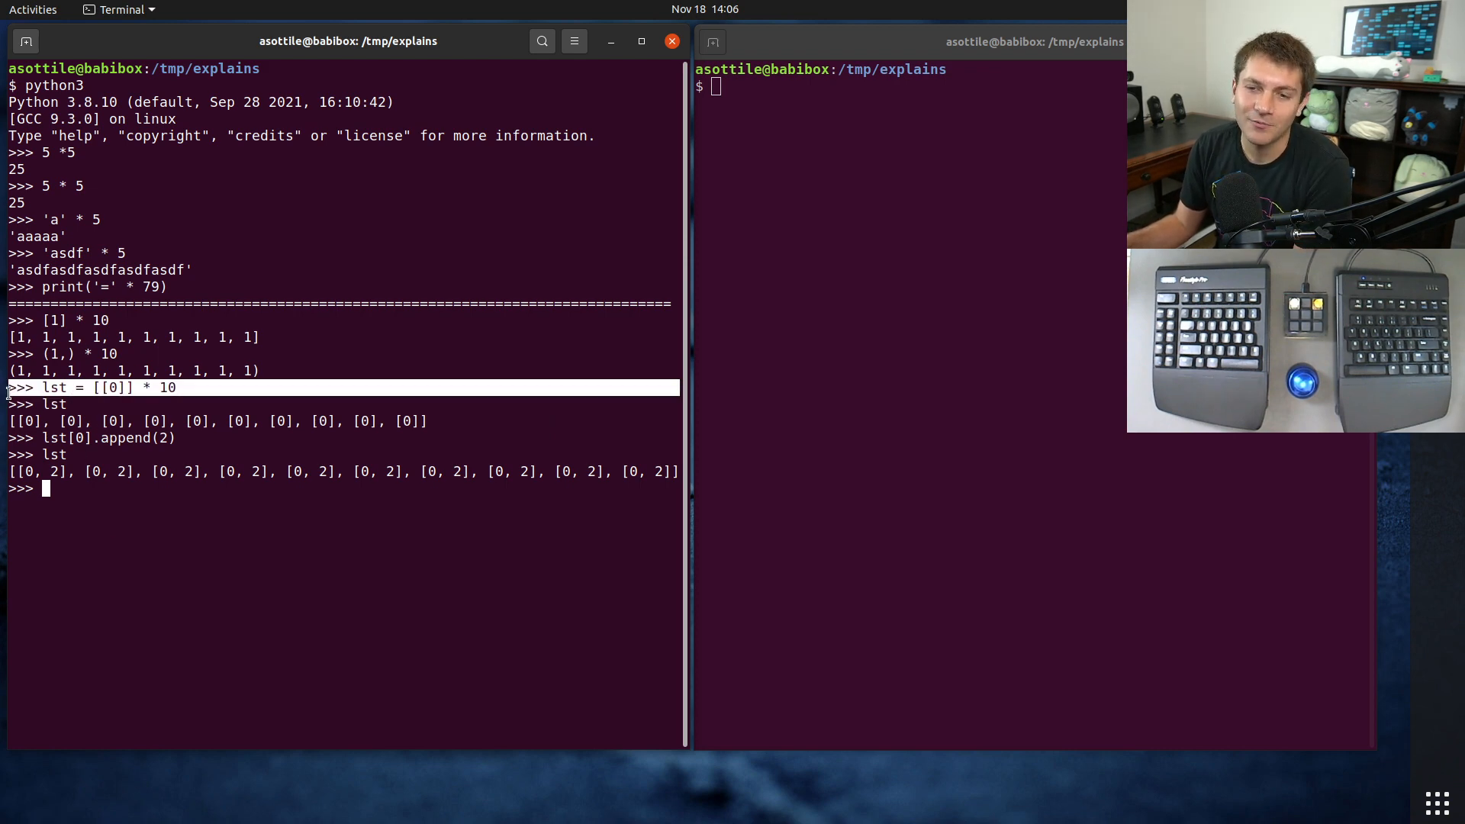
- Rebuild lst = [[0] for _ in range(10)] so appending 2 changes only the first inner list, highlighting the earlier shared result
{"action": "type", "text": "lst = [[0] for _"}
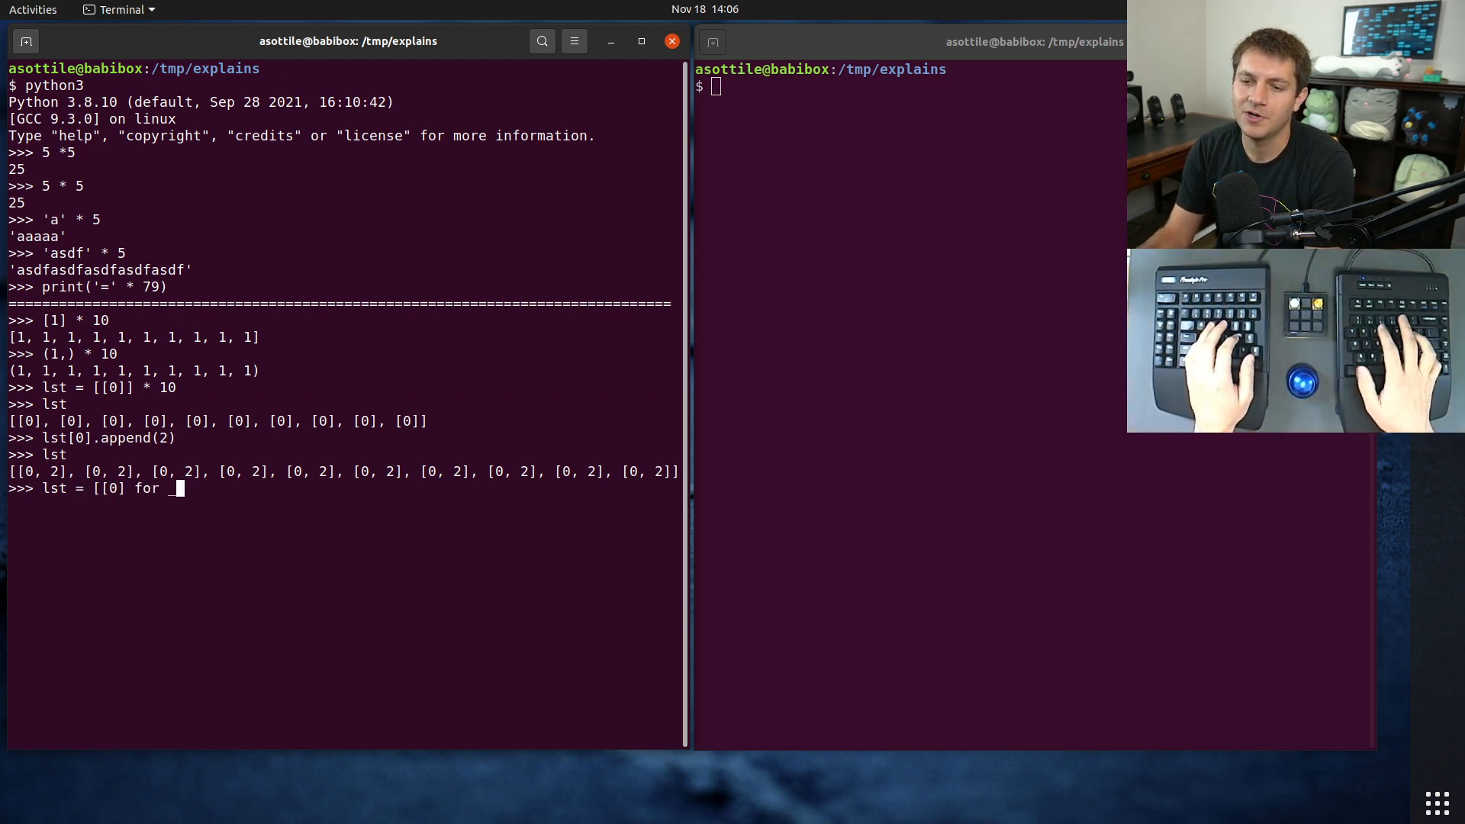
{"action": "type", "text": "in range(10)]"}
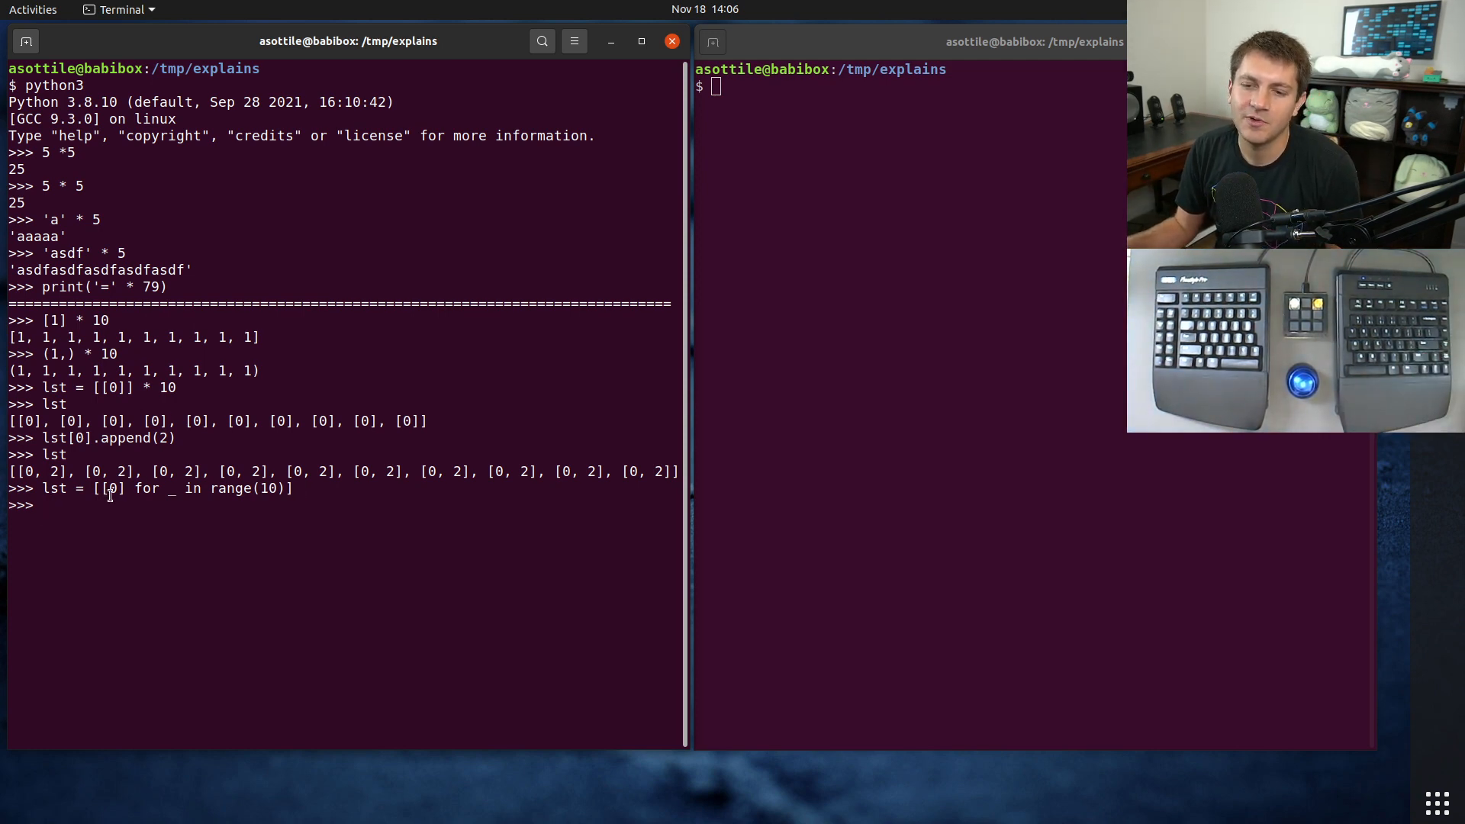
{"action": "type", "text": "lst"}
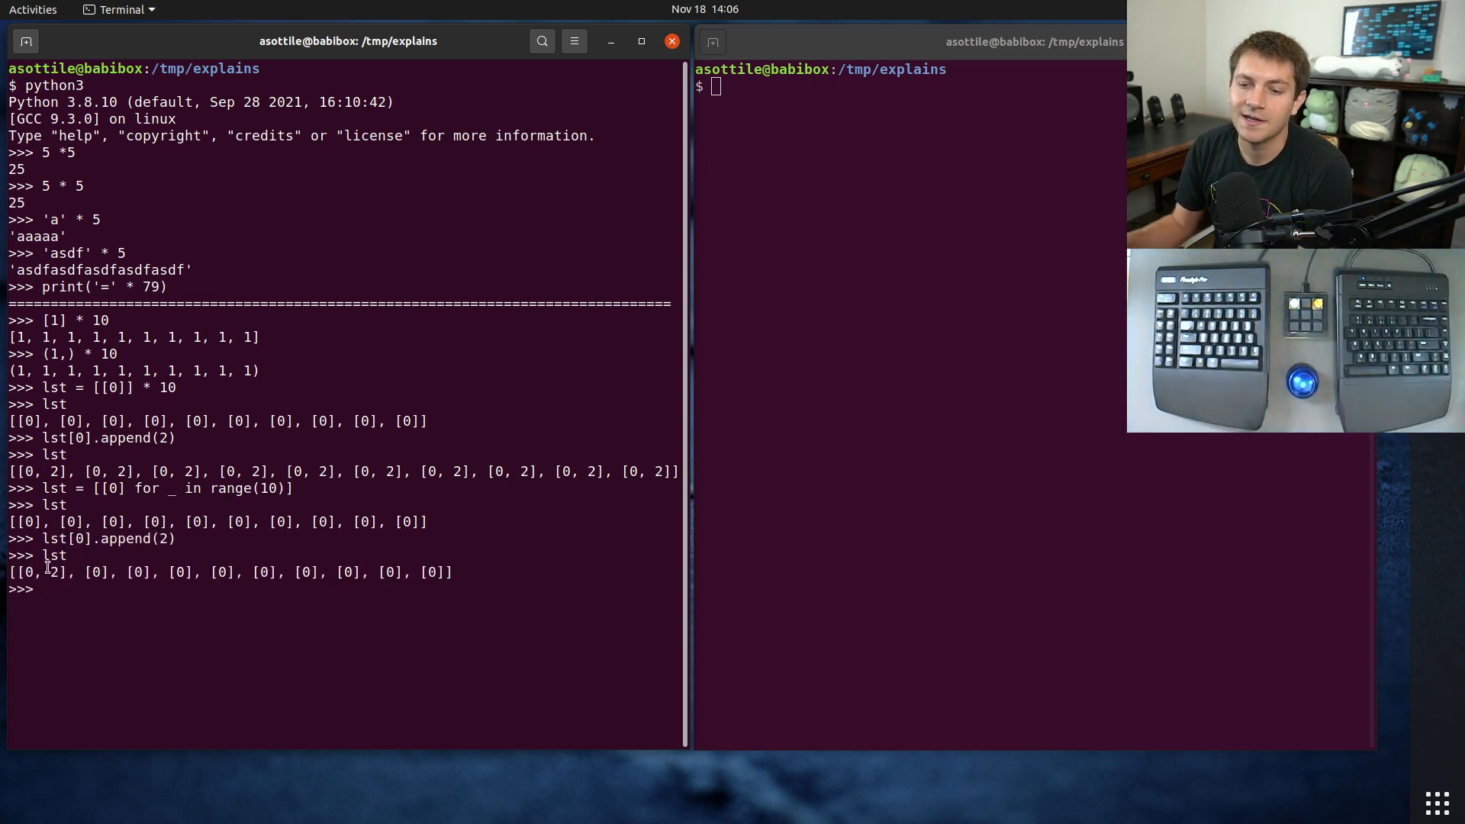
{"action": "left_click_drag", "start_coordinate": [75, 573], "coordinate": [322, 573]}
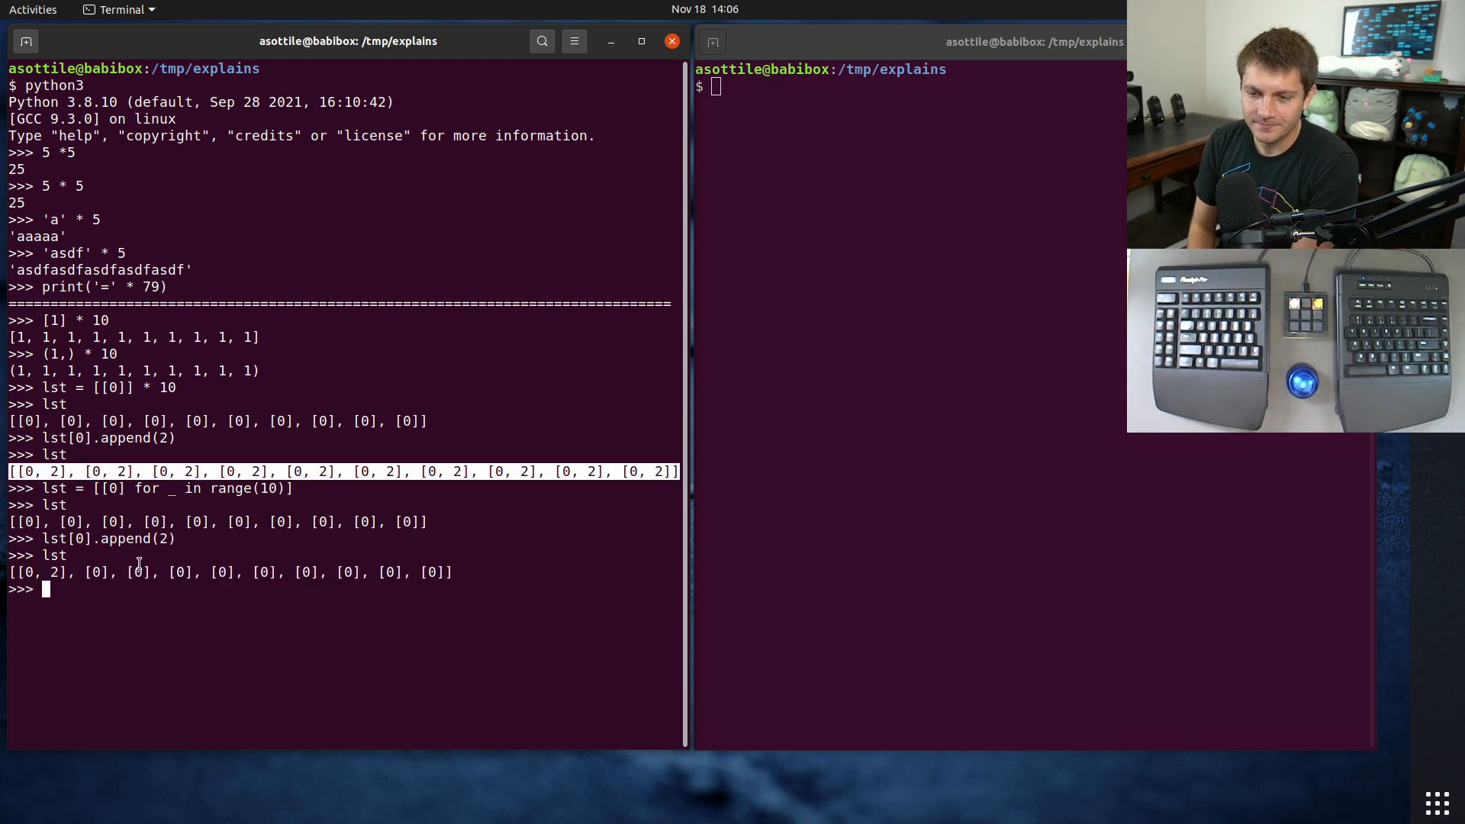
- Build tup = ([0],) * 10, run tup[0].append(2) so every element reads [0, 2], then highlight the comprehension fix
{"action": "type", "text": "([0],) * 10"}
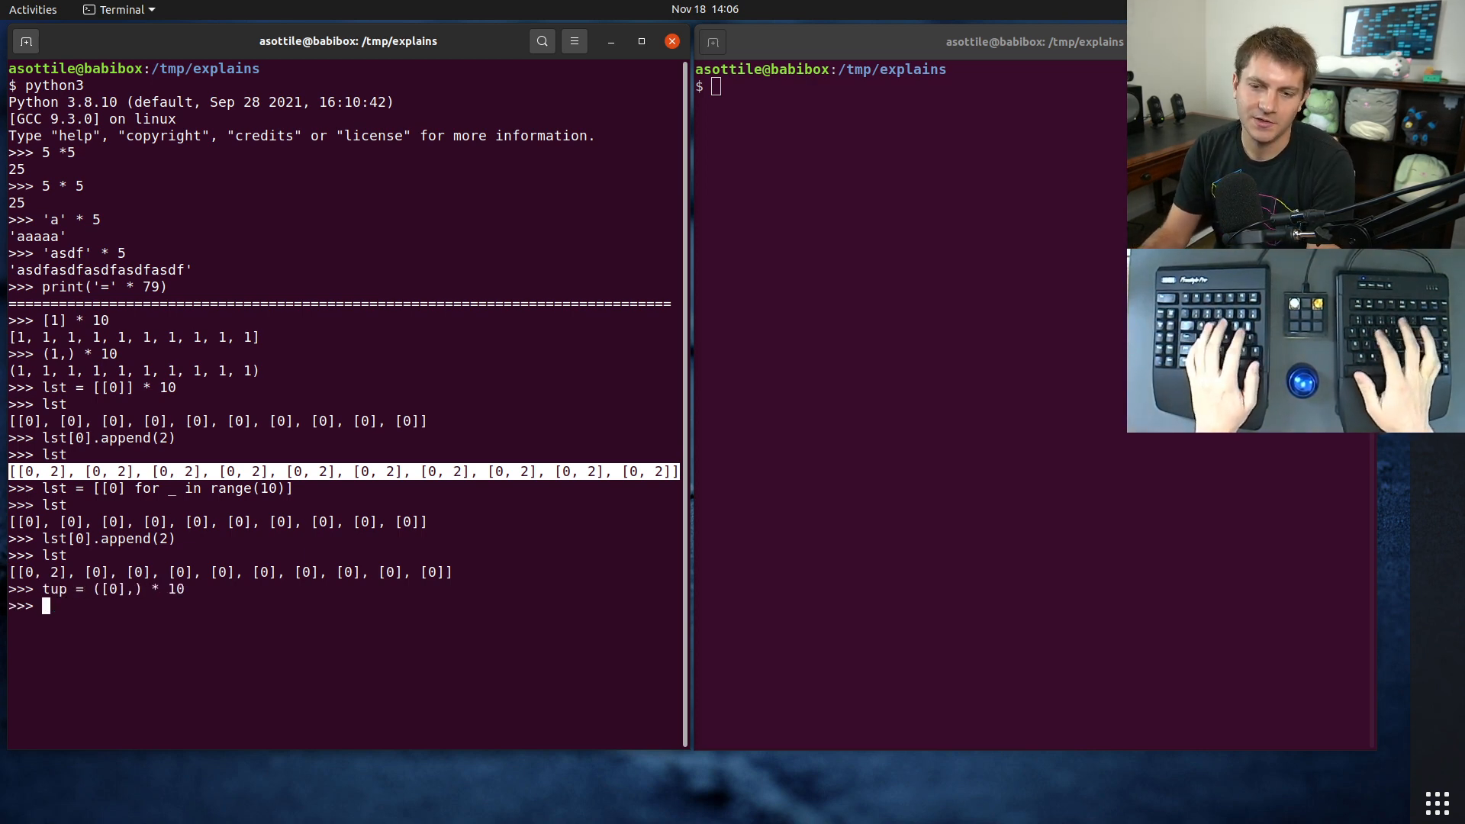
{"action": "type", "text": "tup[0]"}
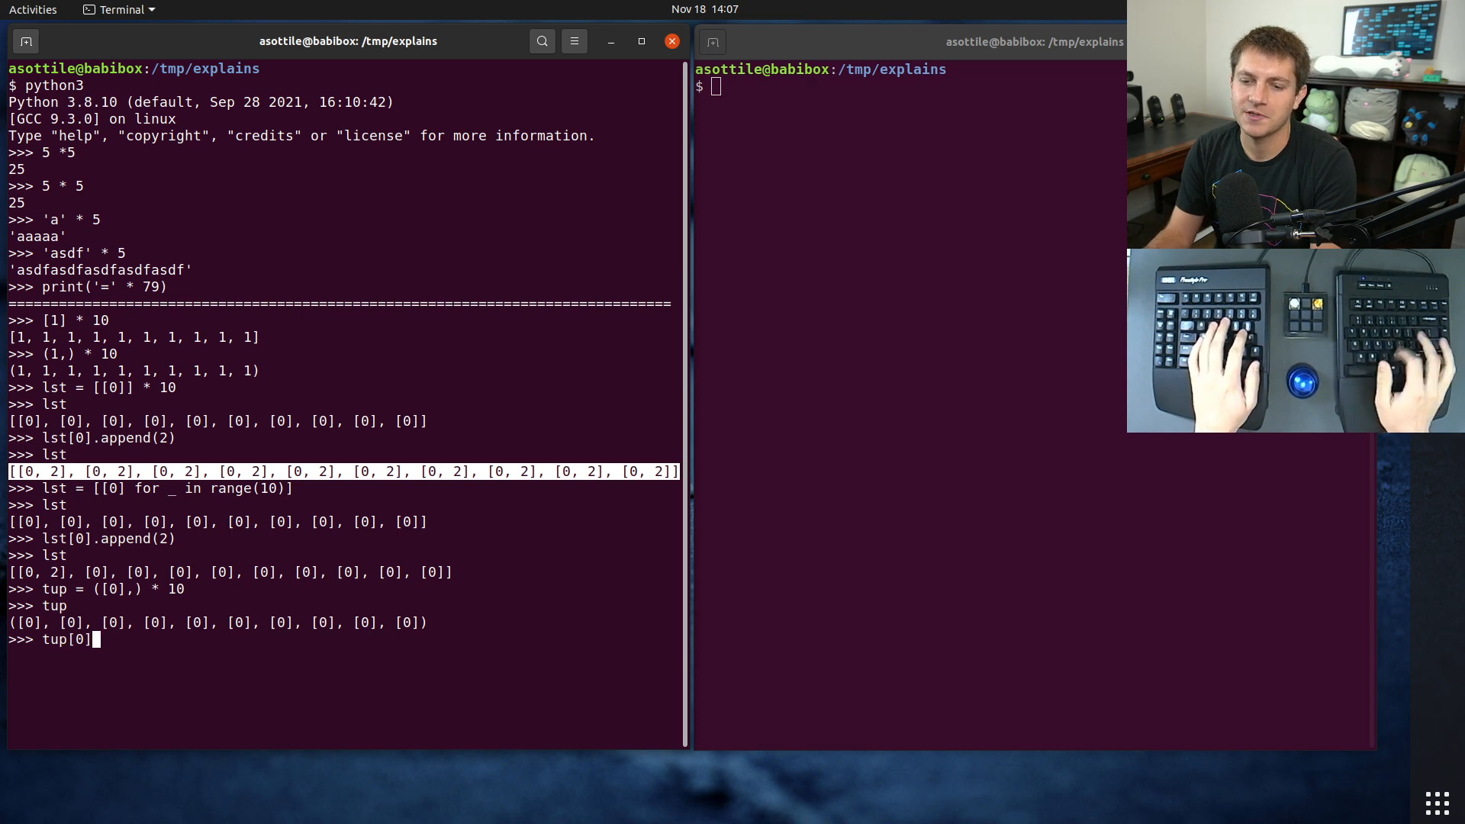
{"action": "type", "text": ".append(2)"}
{"action": "type", "text": "tup"}
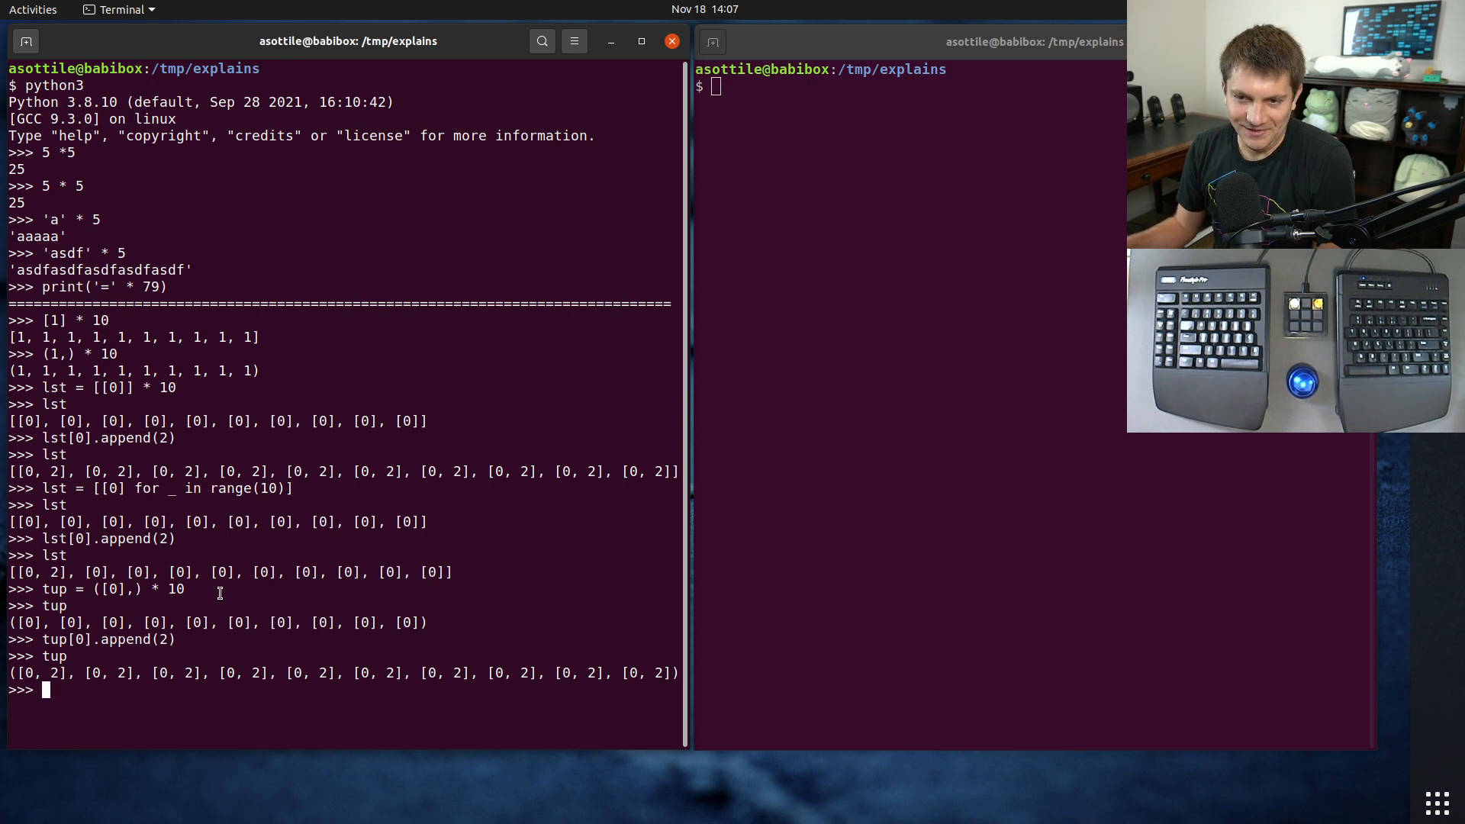
{"action": "double_click", "coordinate": [150, 488]}
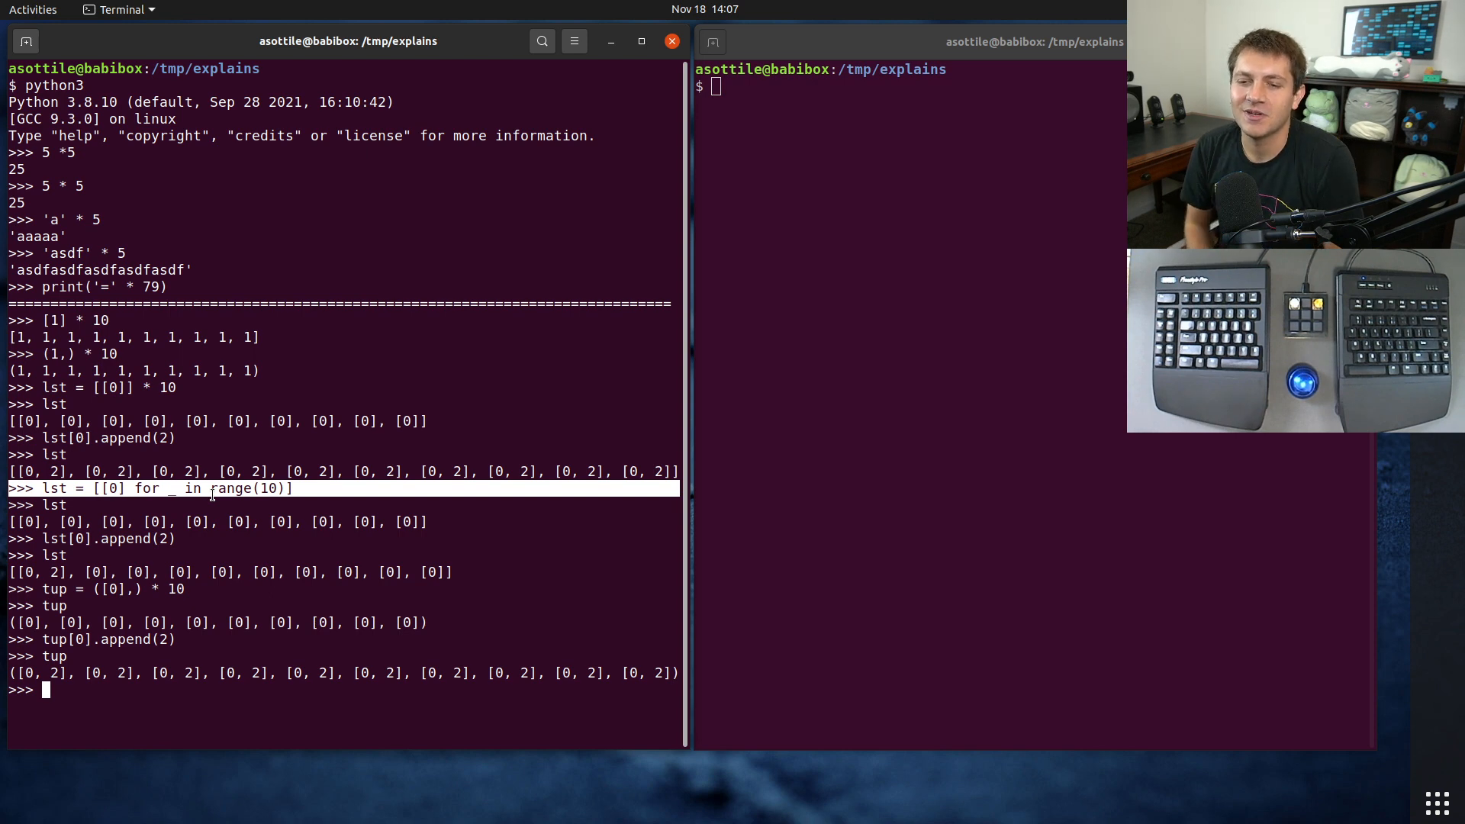
- Rebuild tup = tuple([0] for _ in range(10)) giving ten separate [0] lists and begin tup[0].append(2)
{"action": "type", "text": "tup ="}
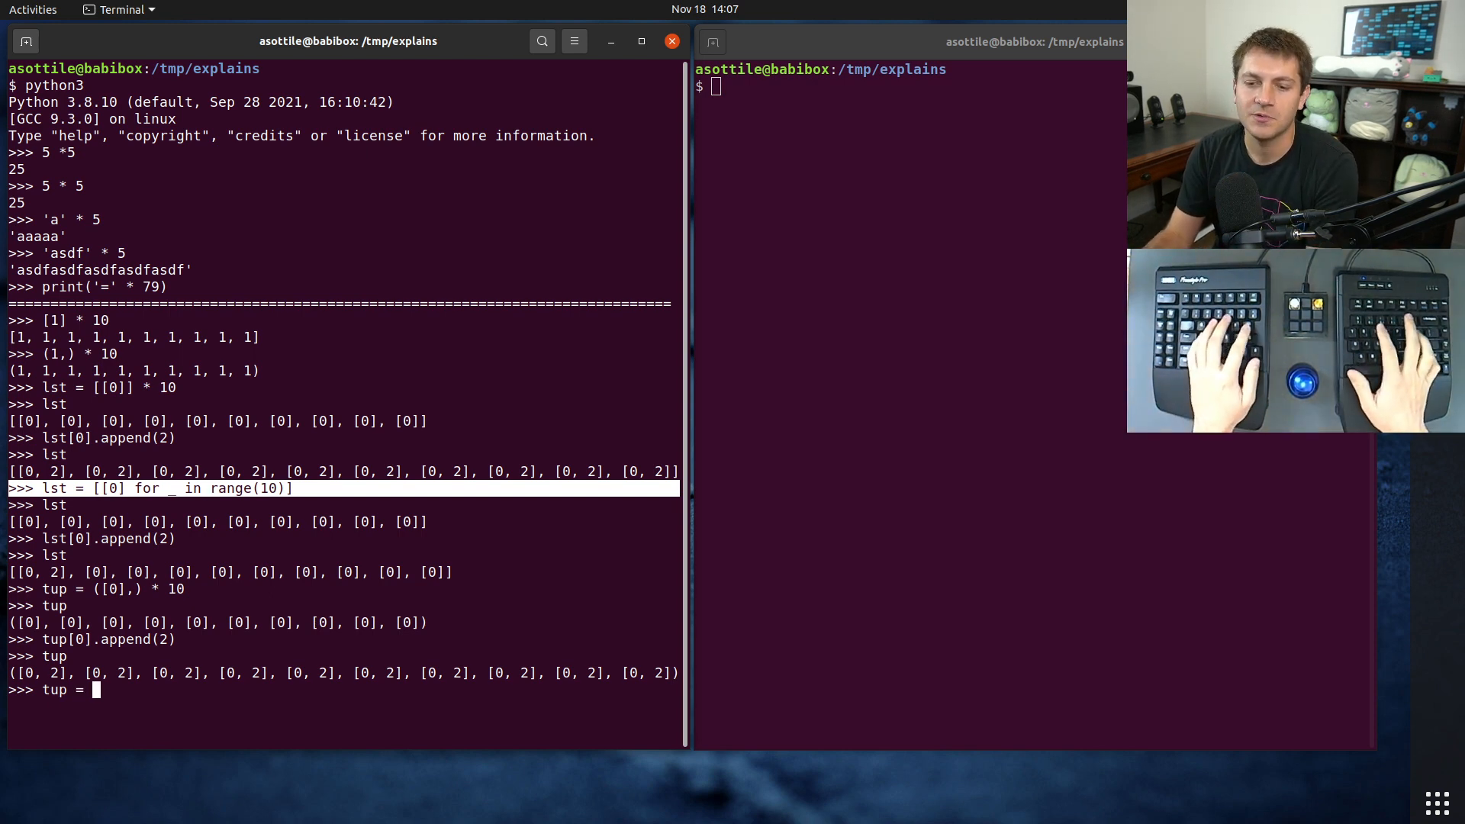
{"action": "type", "text": "tuple([0] fo"}
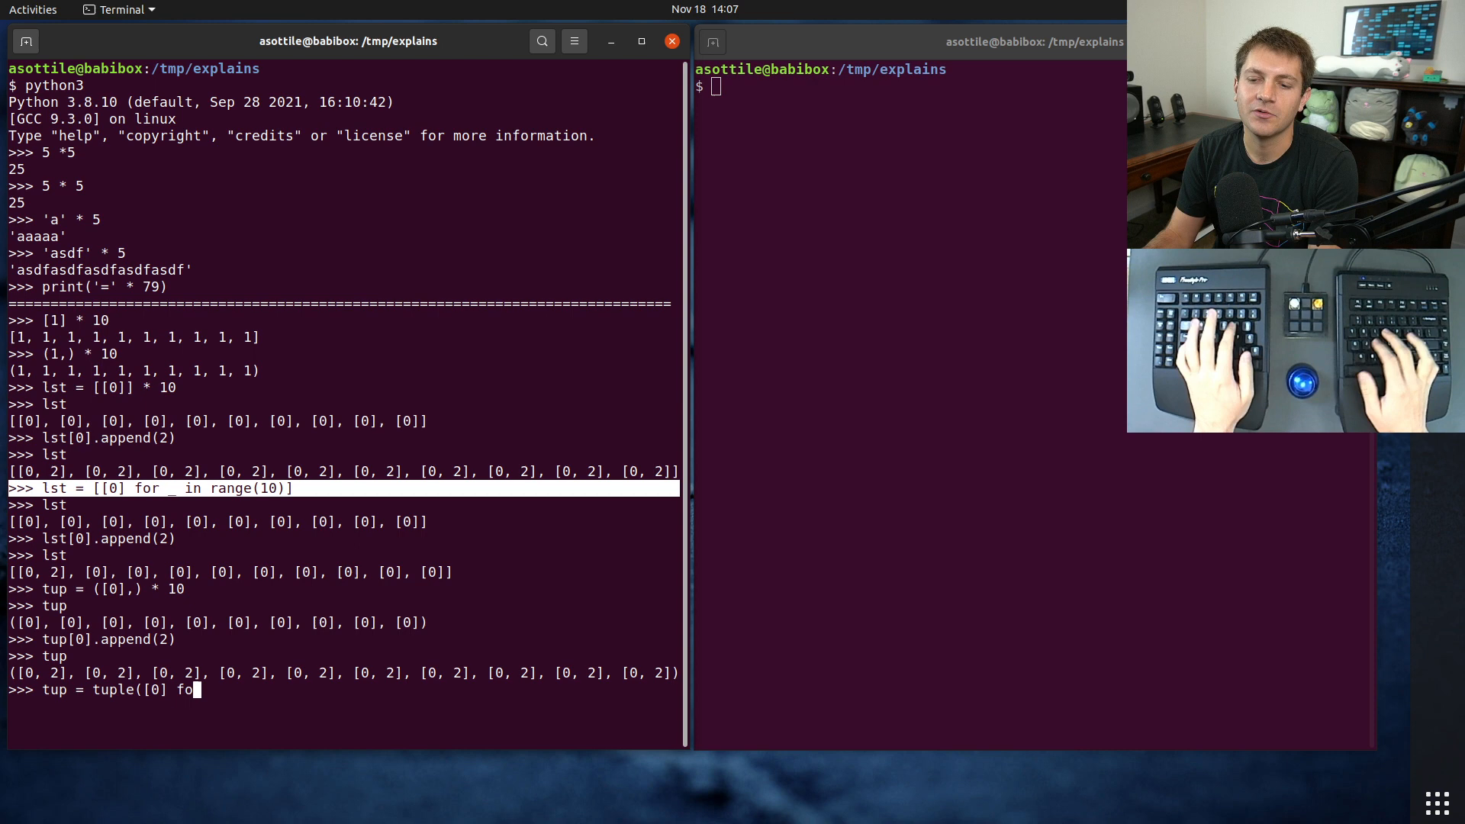
{"action": "type", "text": "r _ in range(10)]"}
{"action": "type", "text": "tu"}
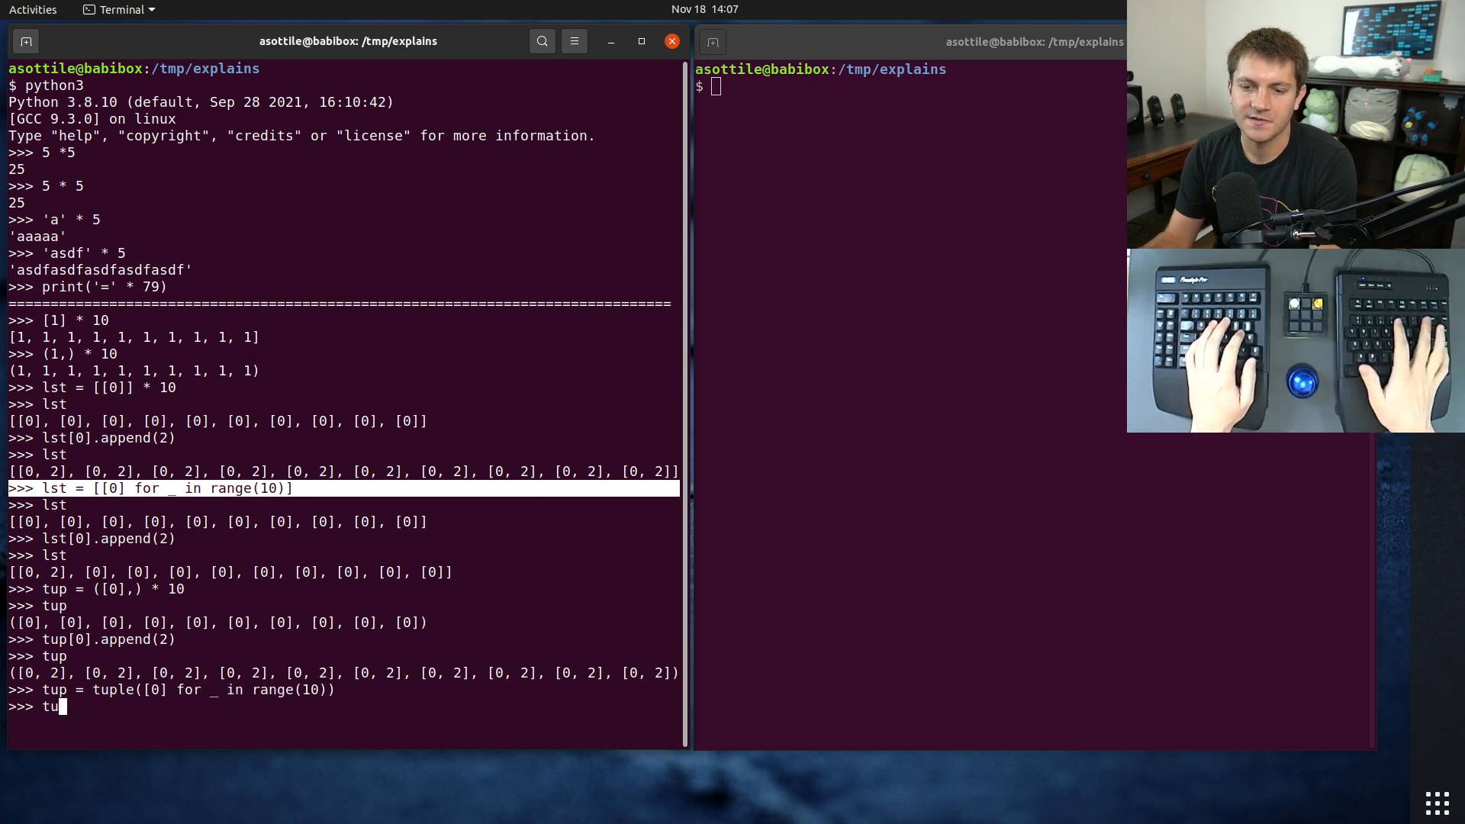
{"action": "type", "text": "tp."}
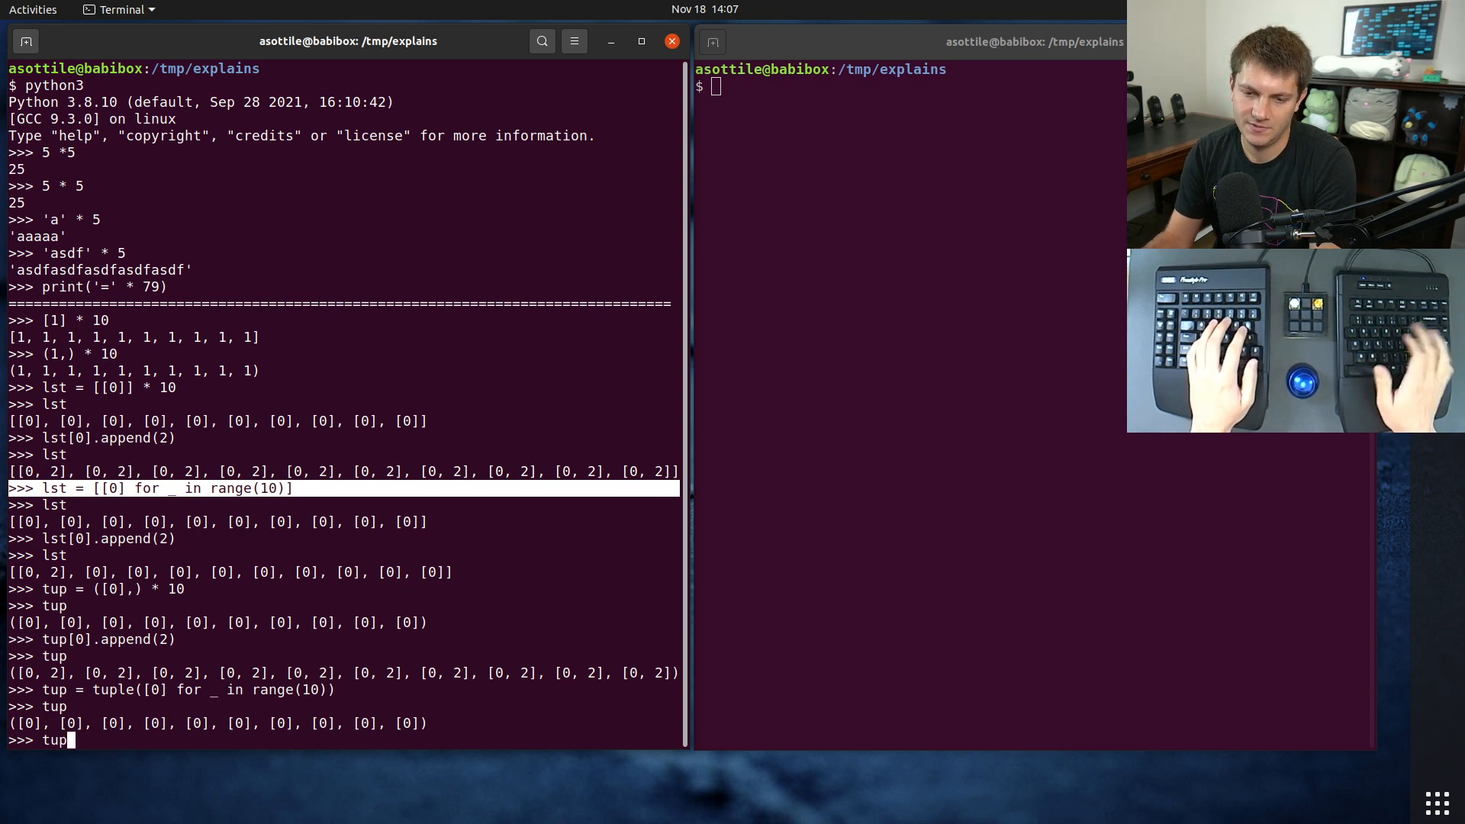
{"action": "type", "text": "[0].append()2"}
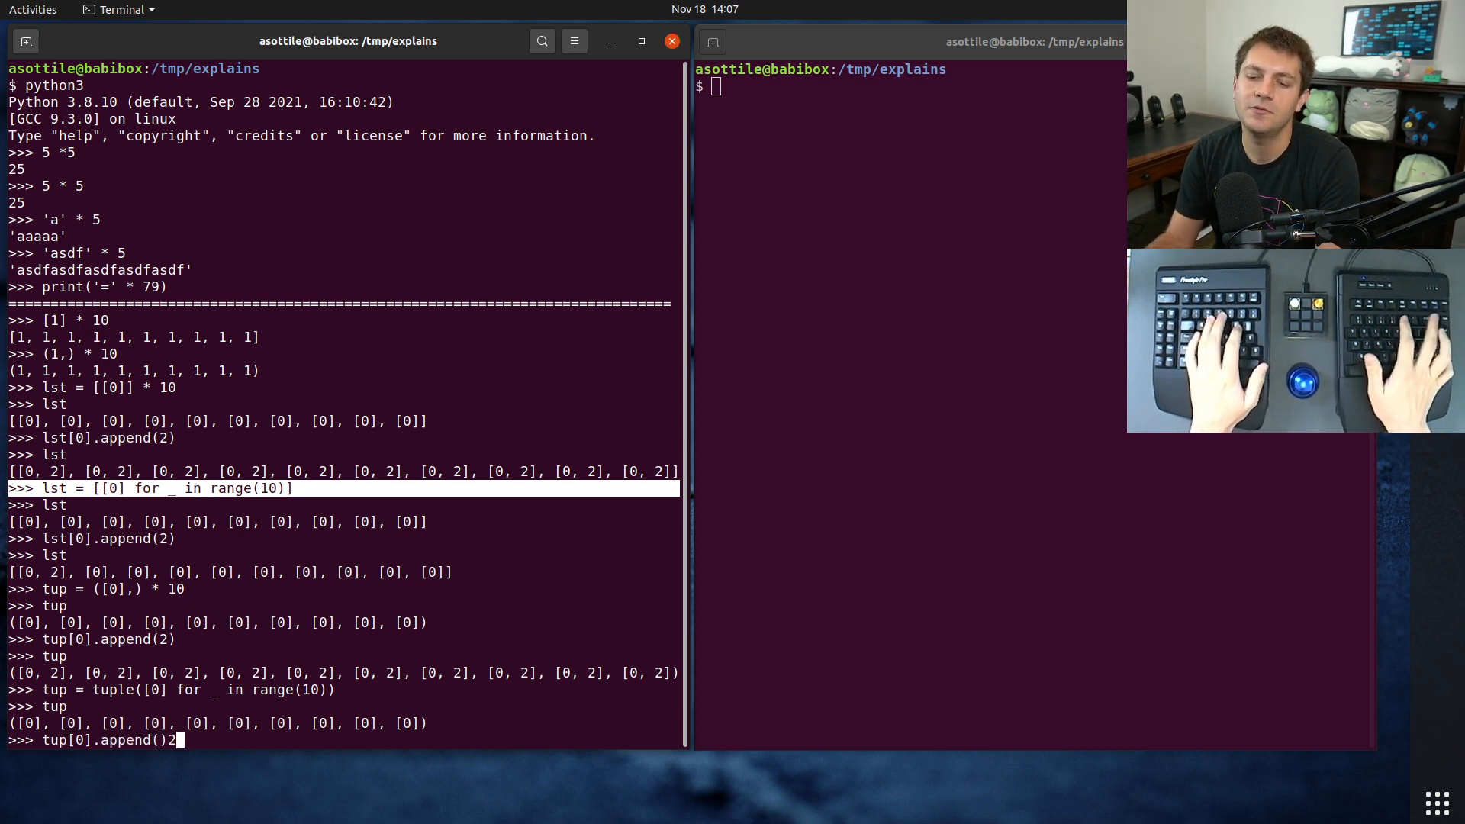